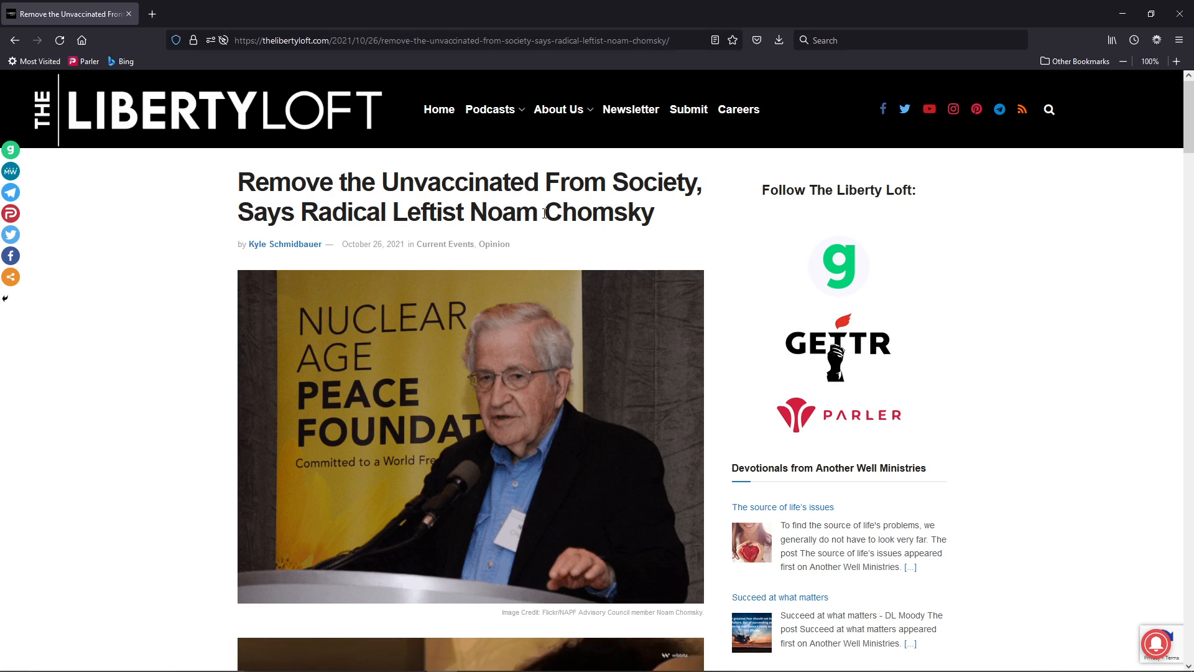
mouse_move(217, 266)
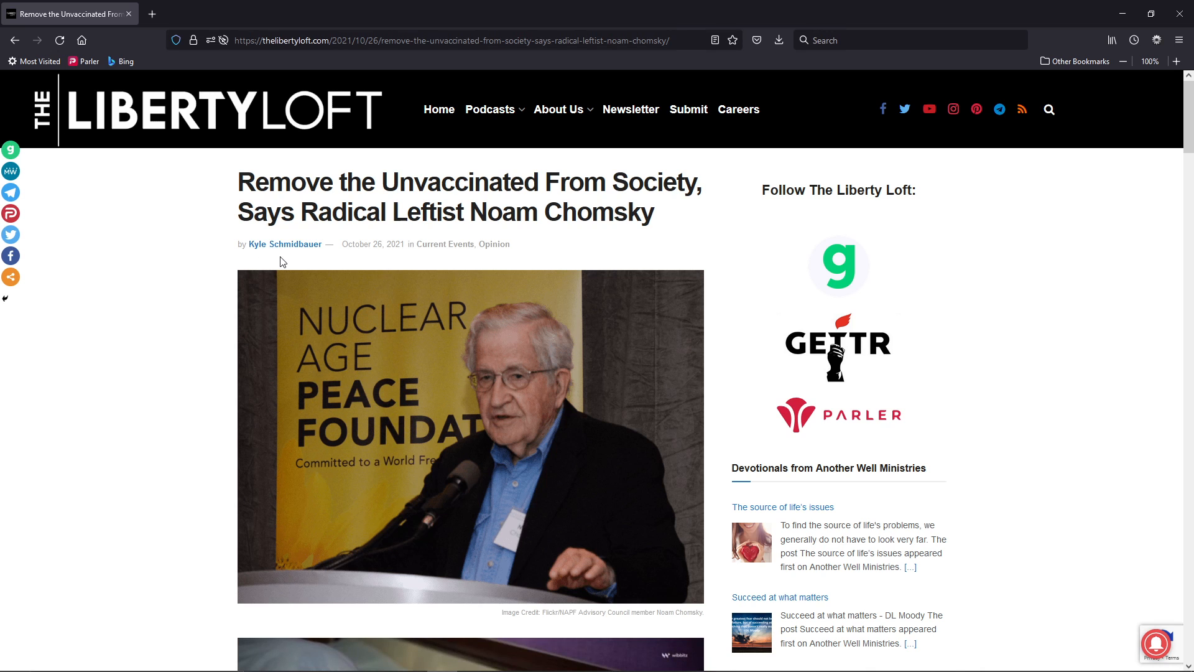
- Scroll down past the header images to the article's opening paragraphs on vaccine mandates
scroll(down, 3)
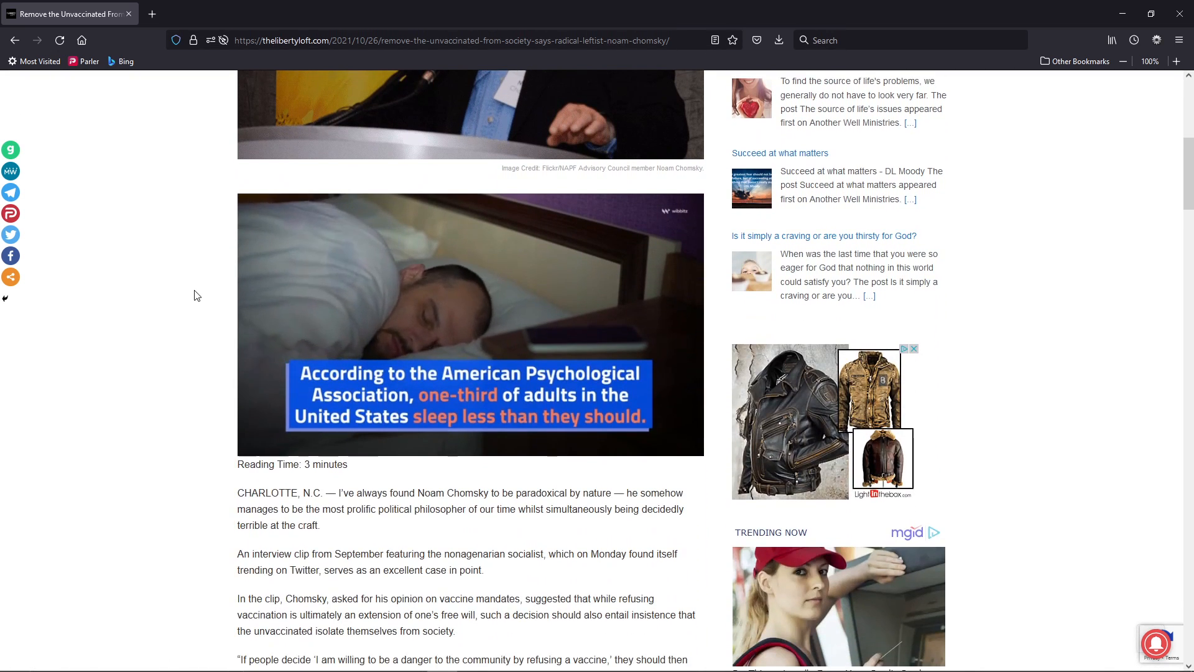
scroll(down, 3)
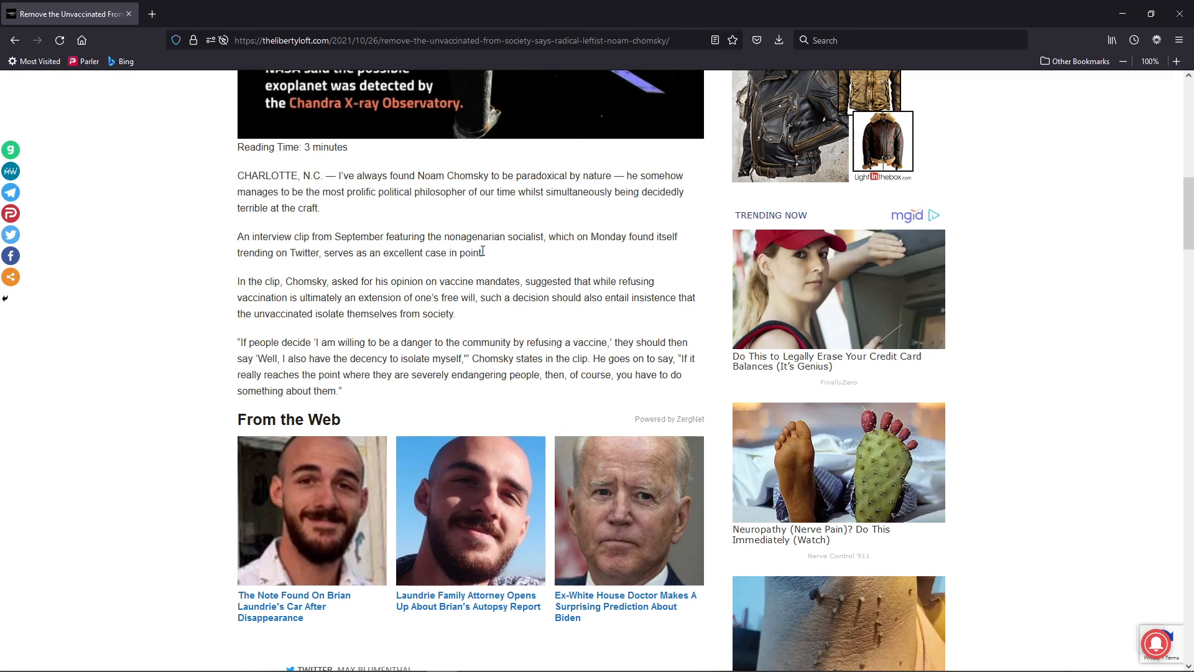
mouse_move(424, 265)
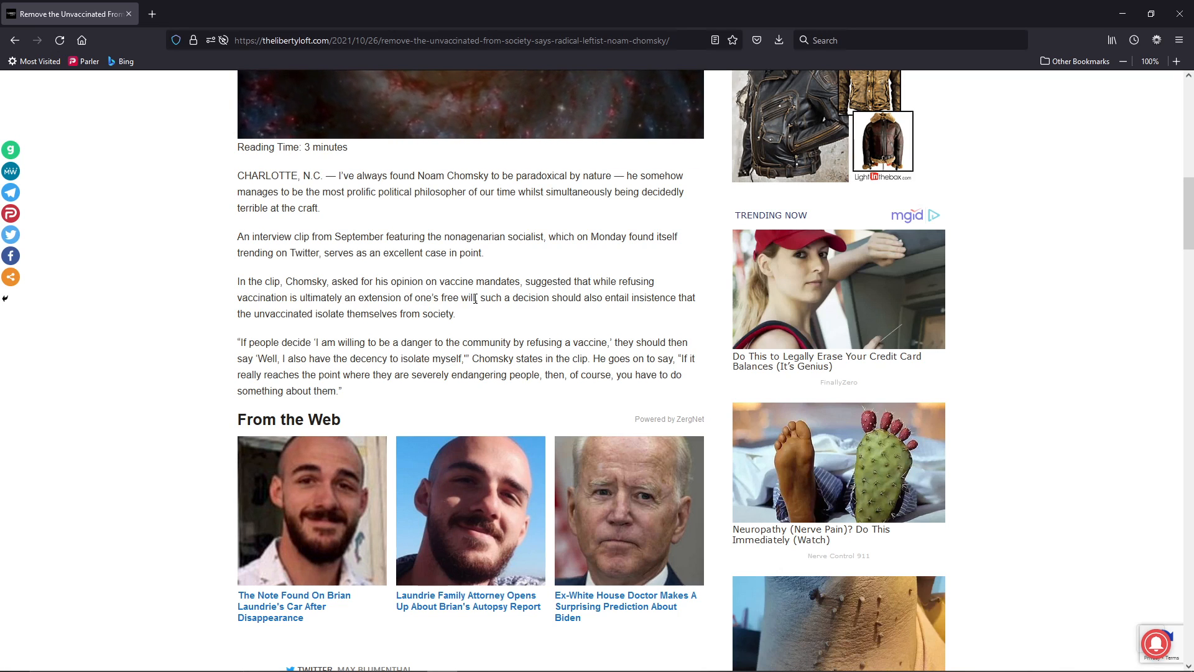
drag(477, 298, 667, 297)
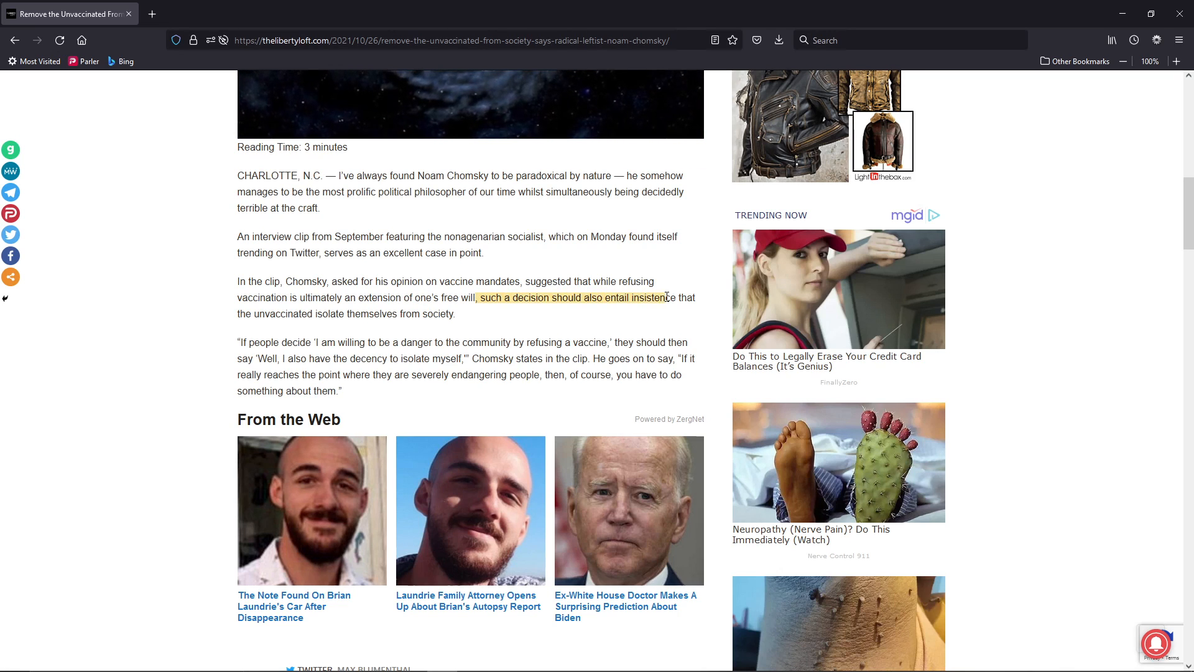
drag(667, 297, 340, 314)
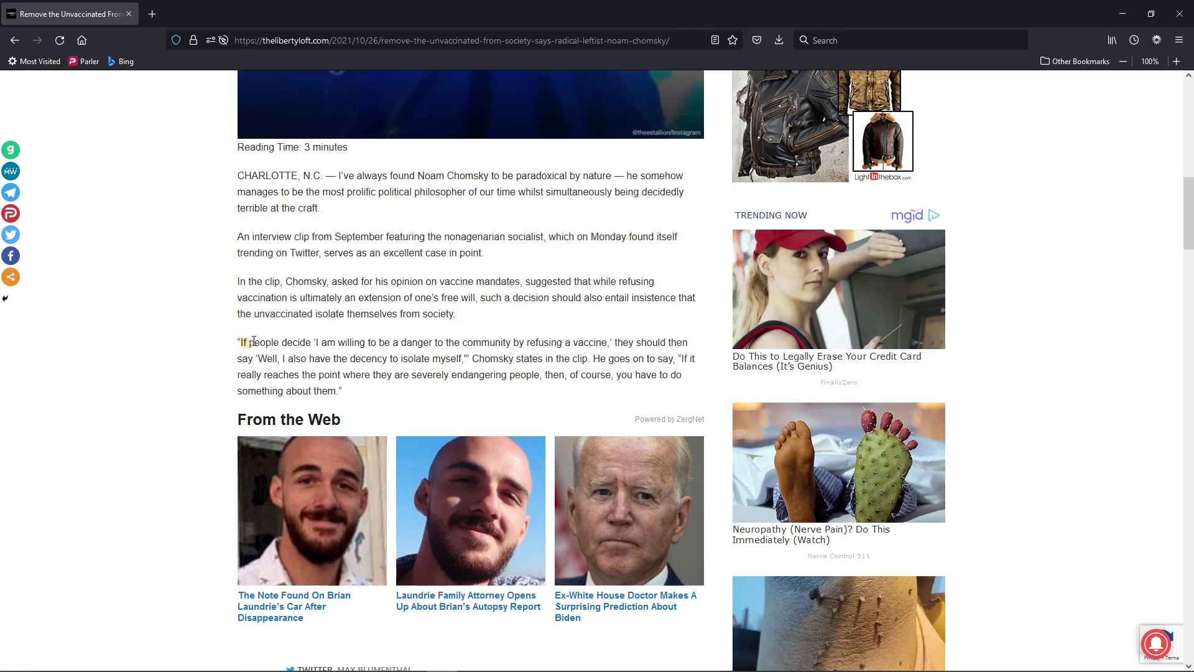
drag(243, 342, 494, 342)
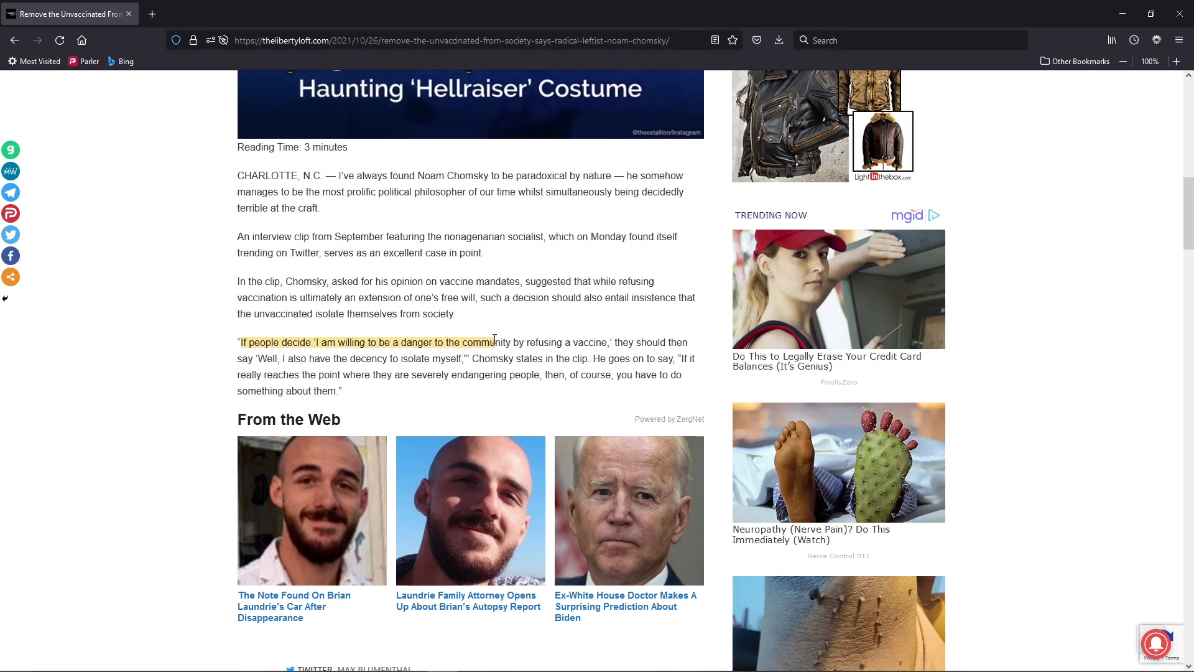
drag(494, 342, 598, 342)
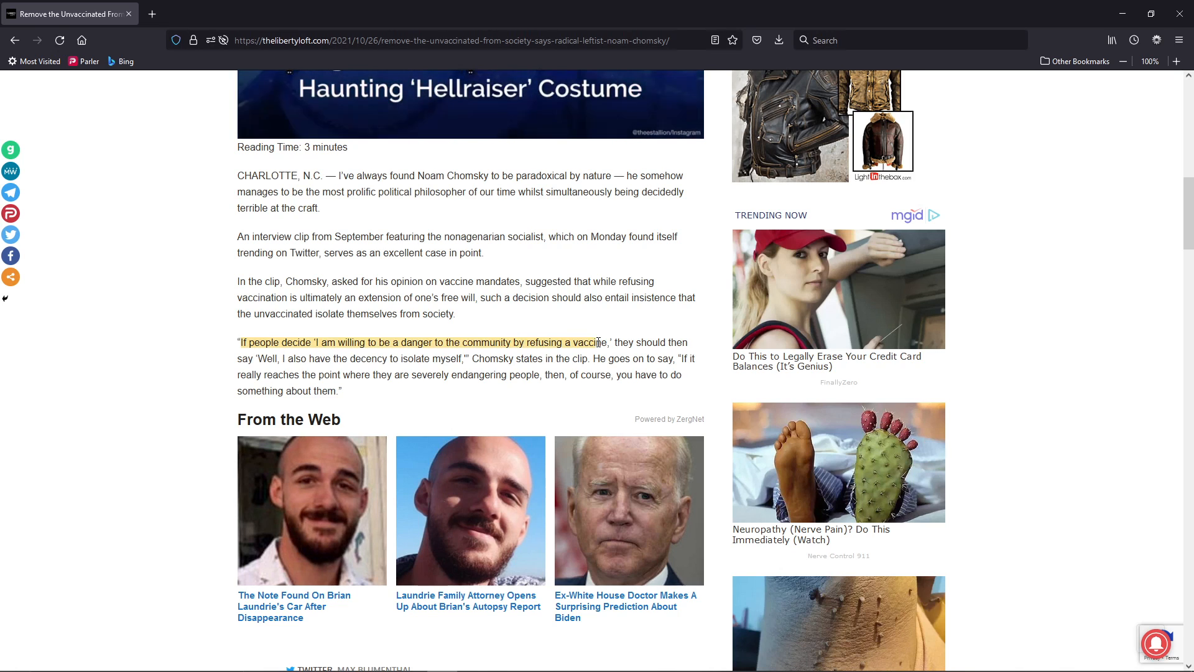
drag(599, 342, 358, 358)
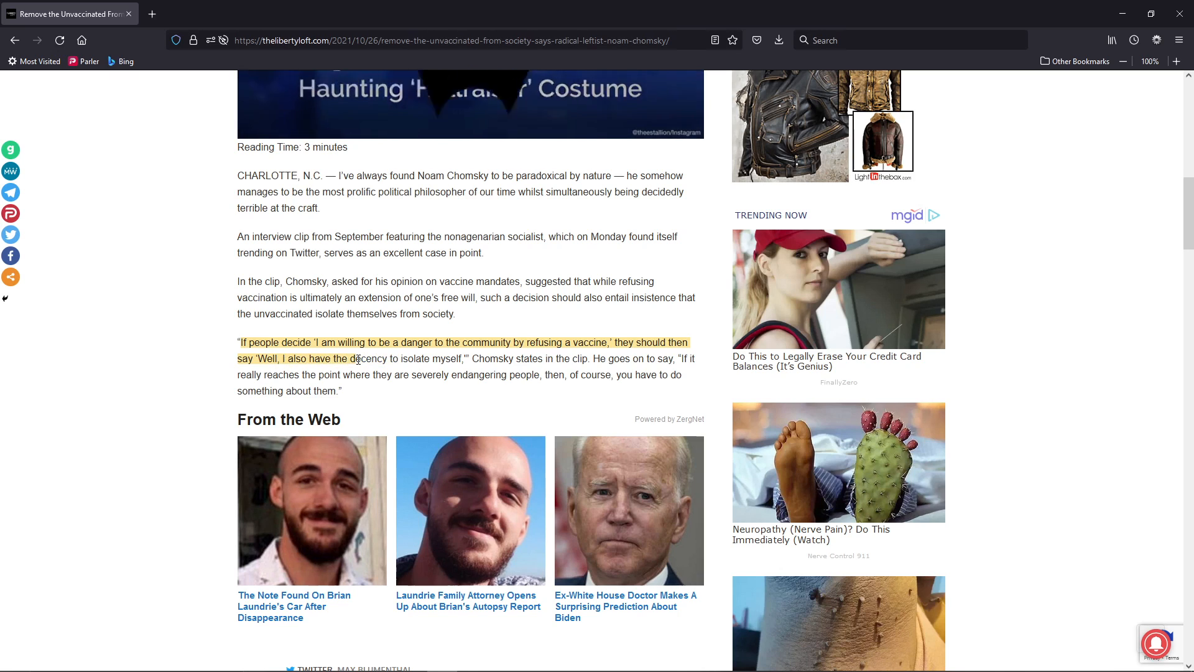
drag(354, 358, 469, 358)
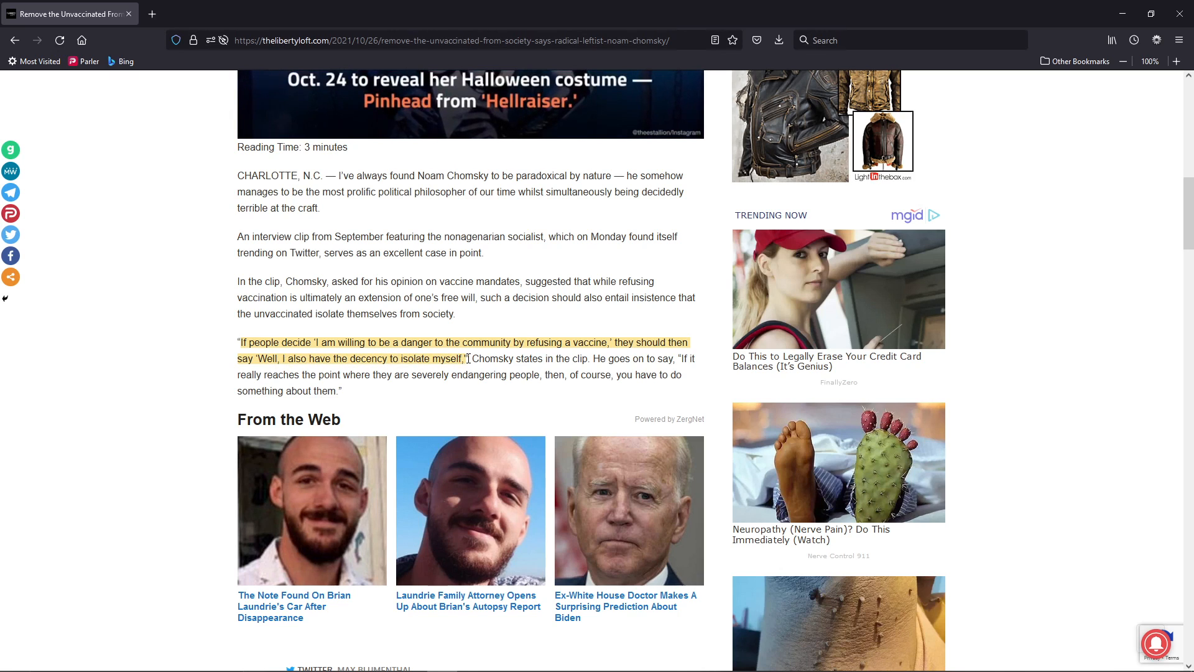
drag(471, 359, 677, 358)
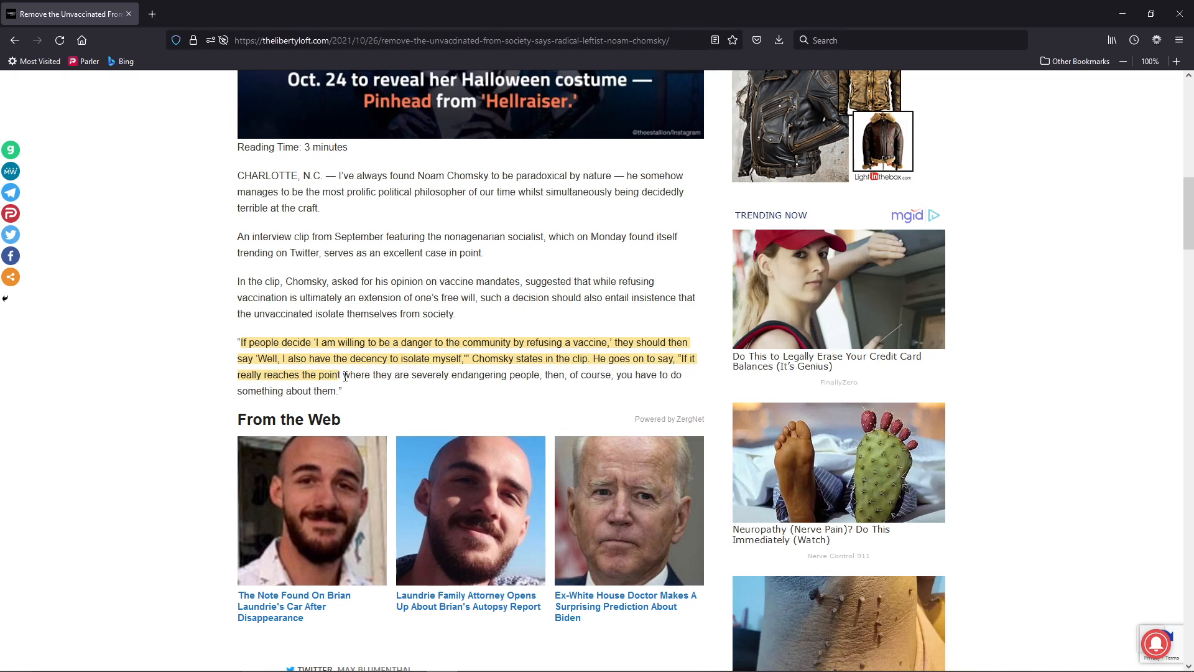
drag(341, 374, 535, 375)
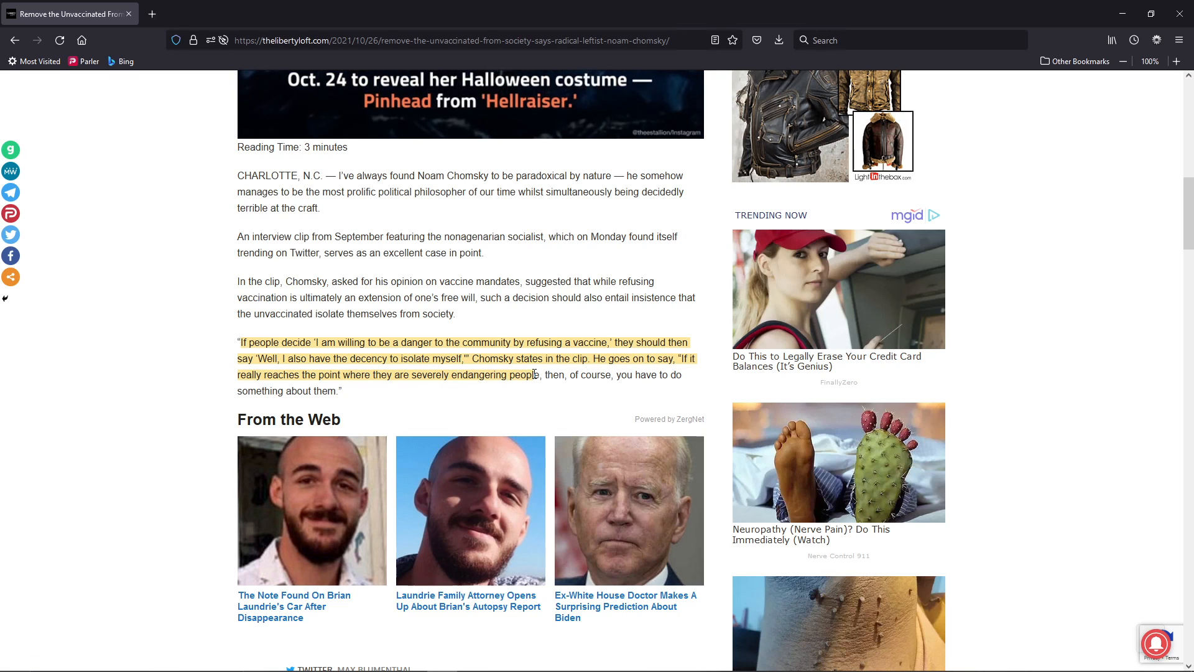
drag(534, 375, 345, 391)
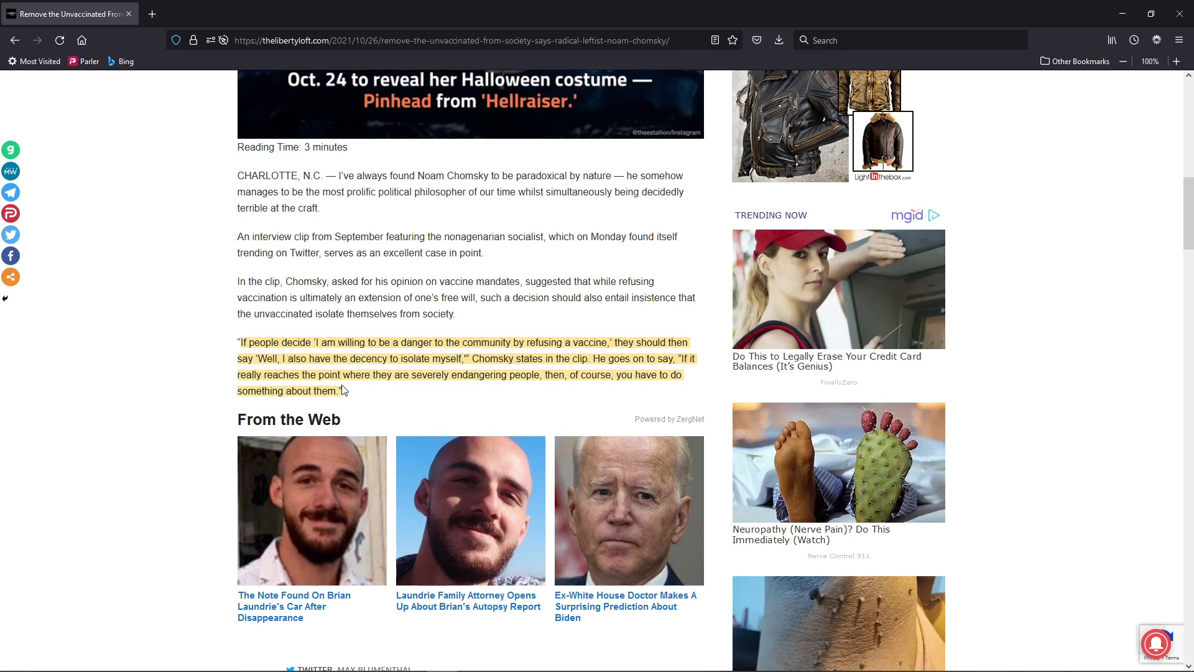
click(219, 375)
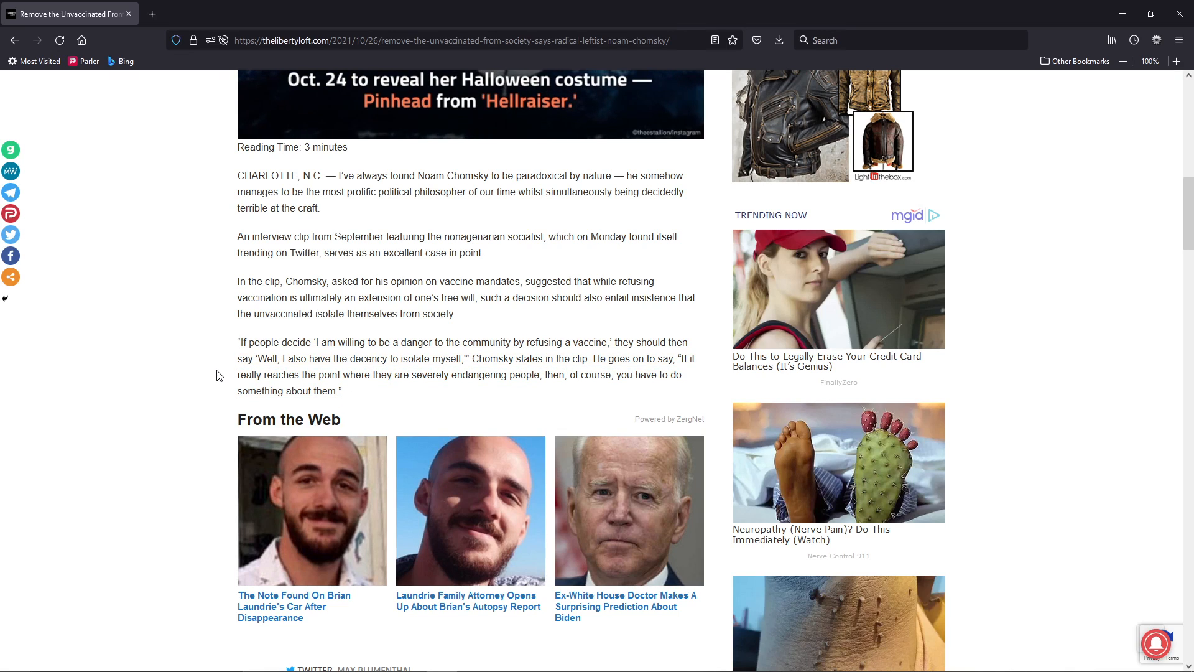
- Scroll down to the embedded Max Blumenthal tweet about Chomsky and the unvaccinated
scroll(down, 3)
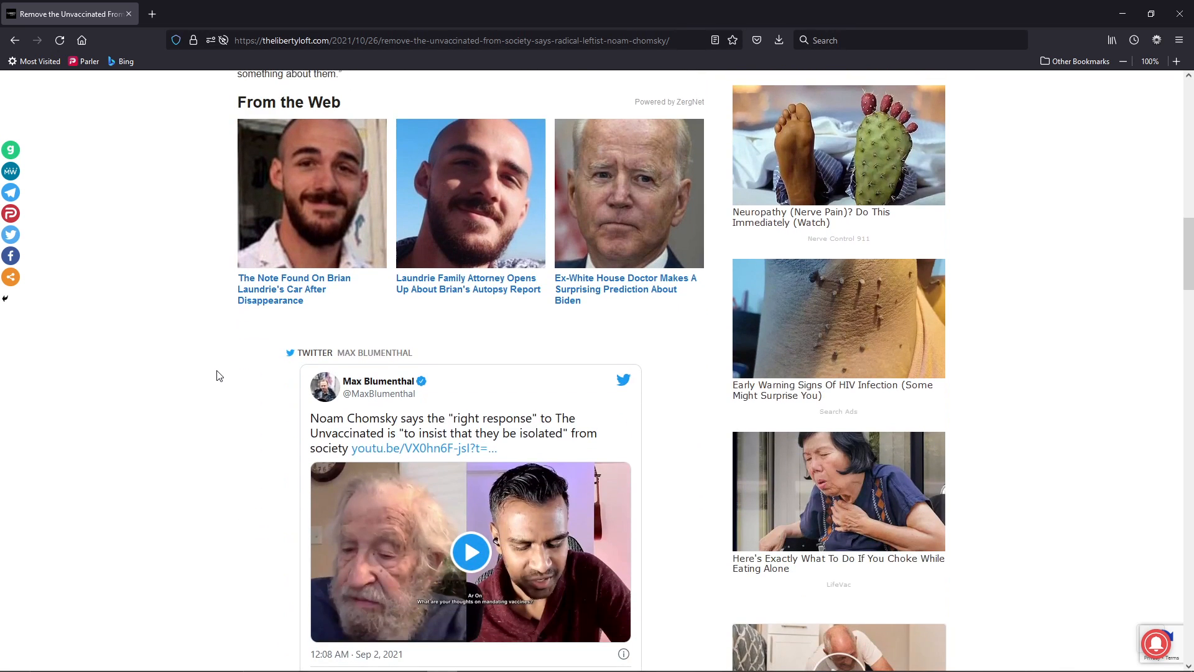
scroll(down, 3)
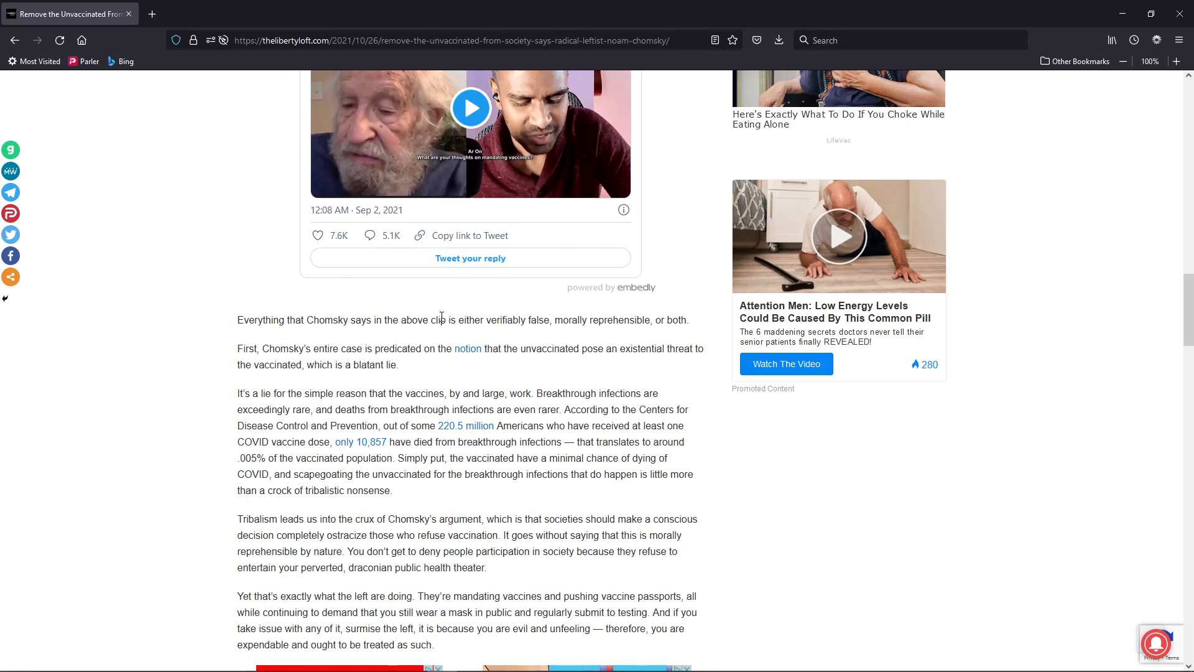
mouse_move(555, 319)
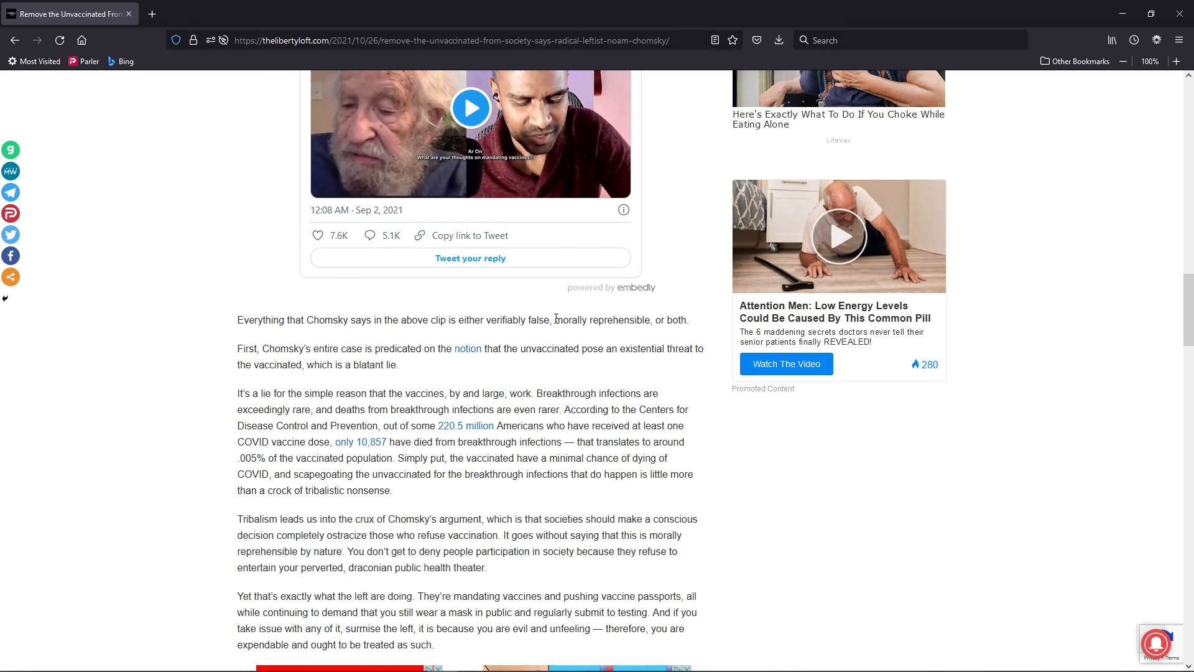
mouse_move(636, 317)
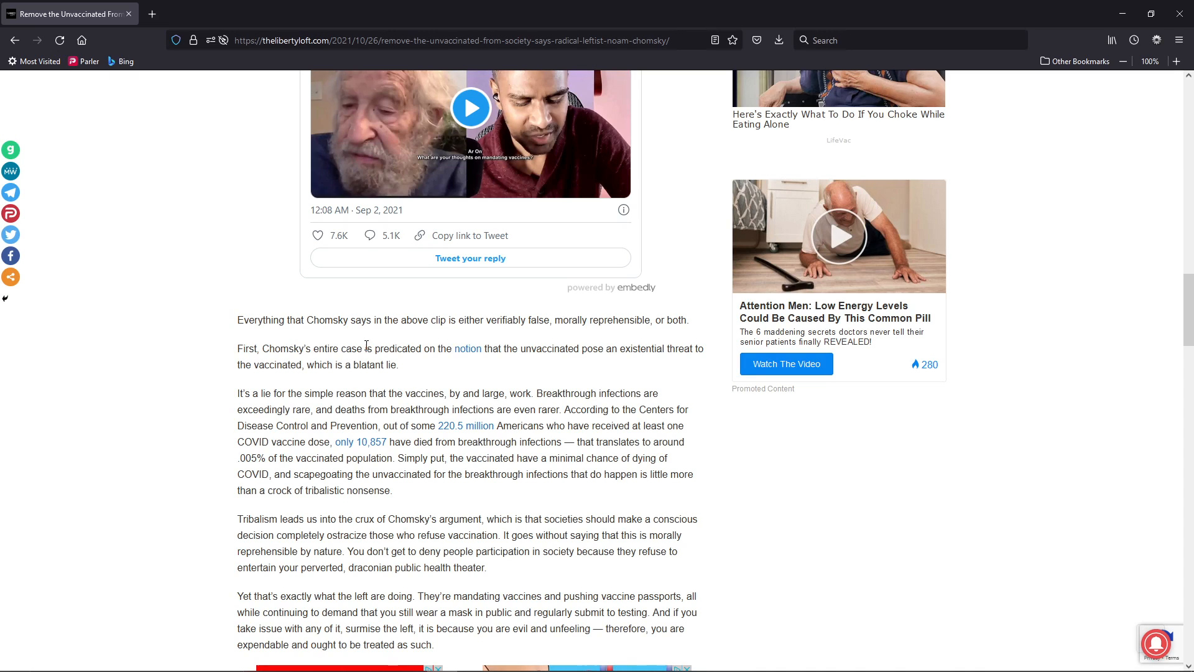
mouse_move(606, 349)
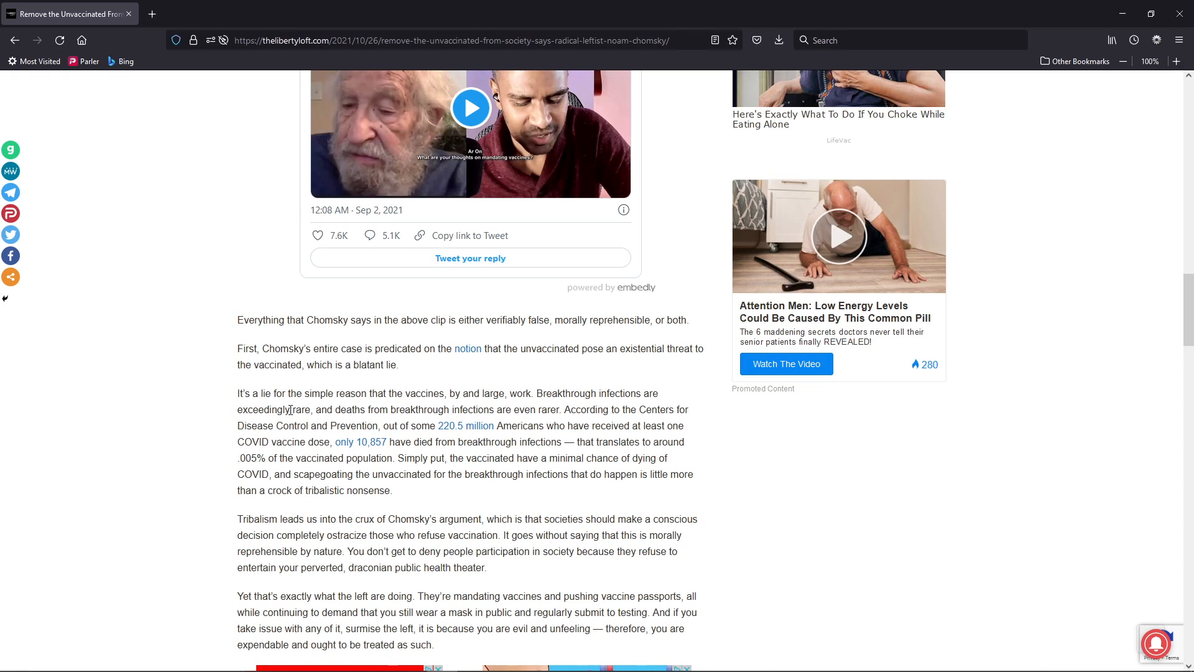
mouse_move(405, 405)
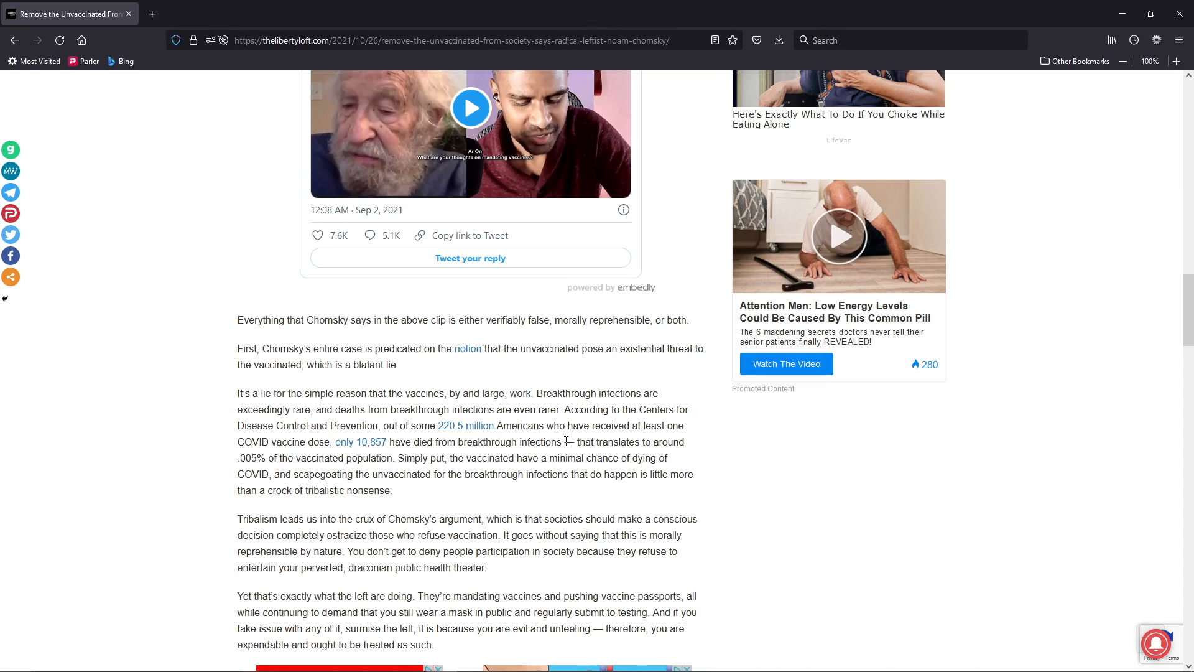
mouse_move(260, 456)
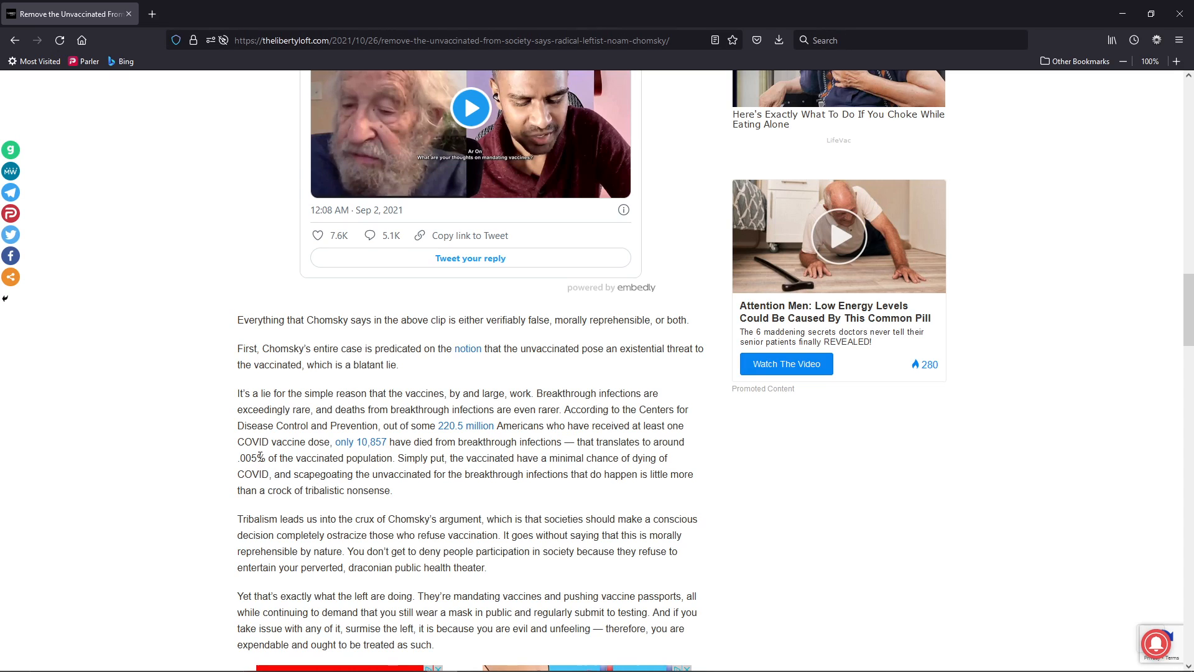
mouse_move(415, 459)
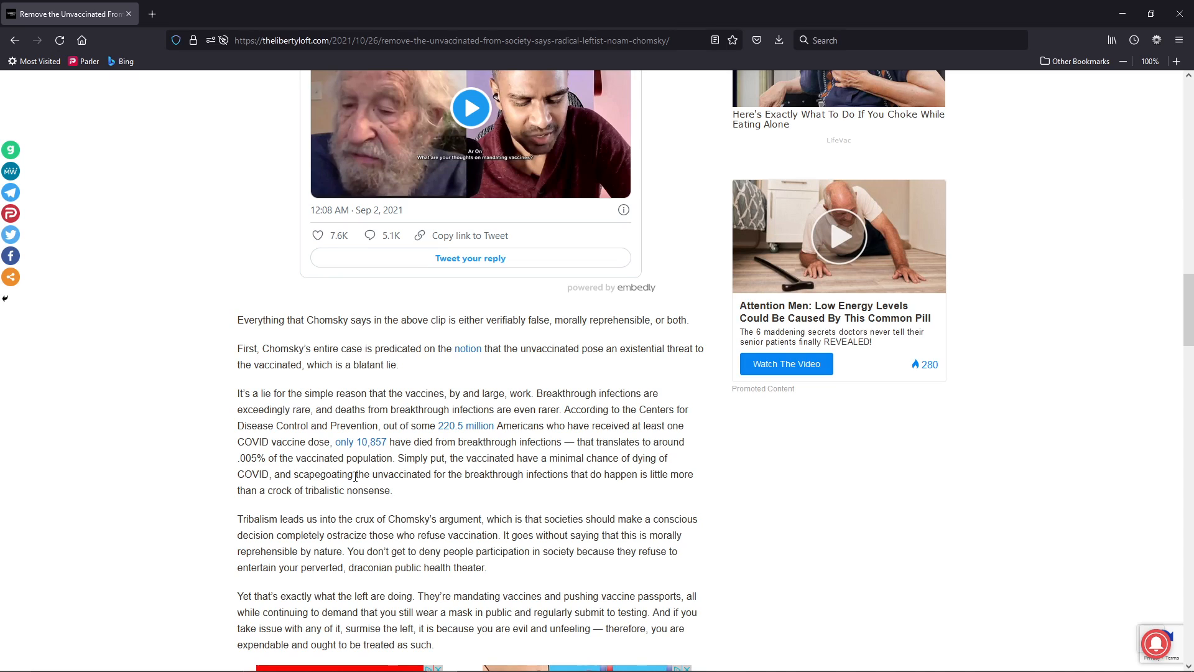
mouse_move(610, 474)
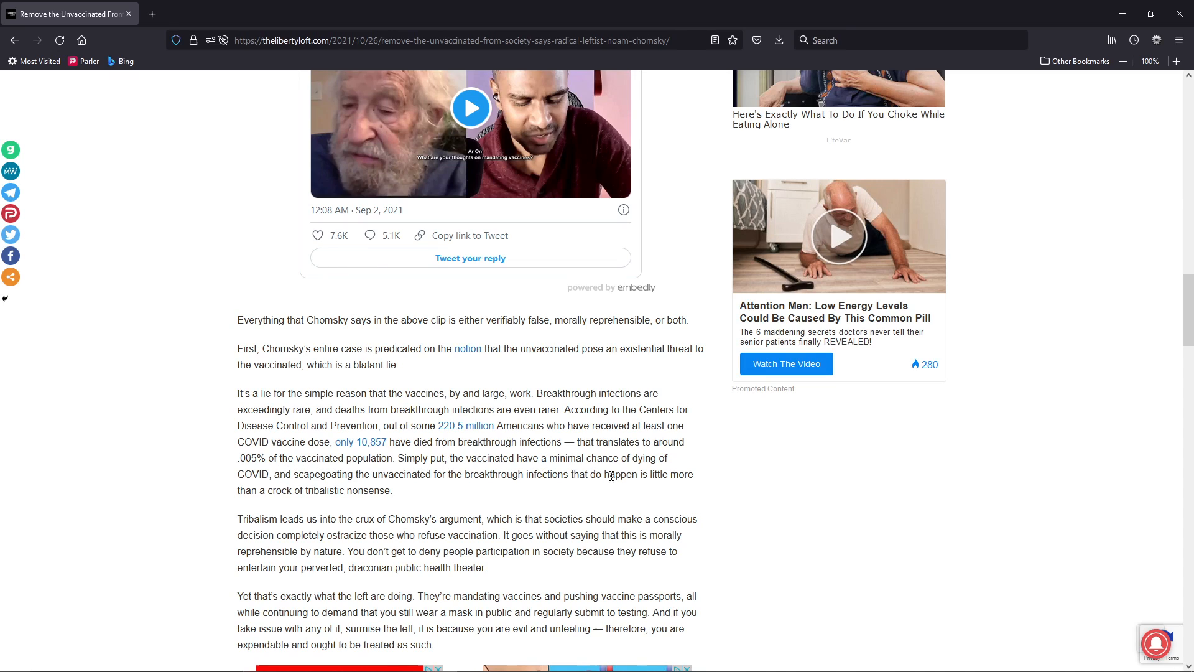
mouse_move(282, 487)
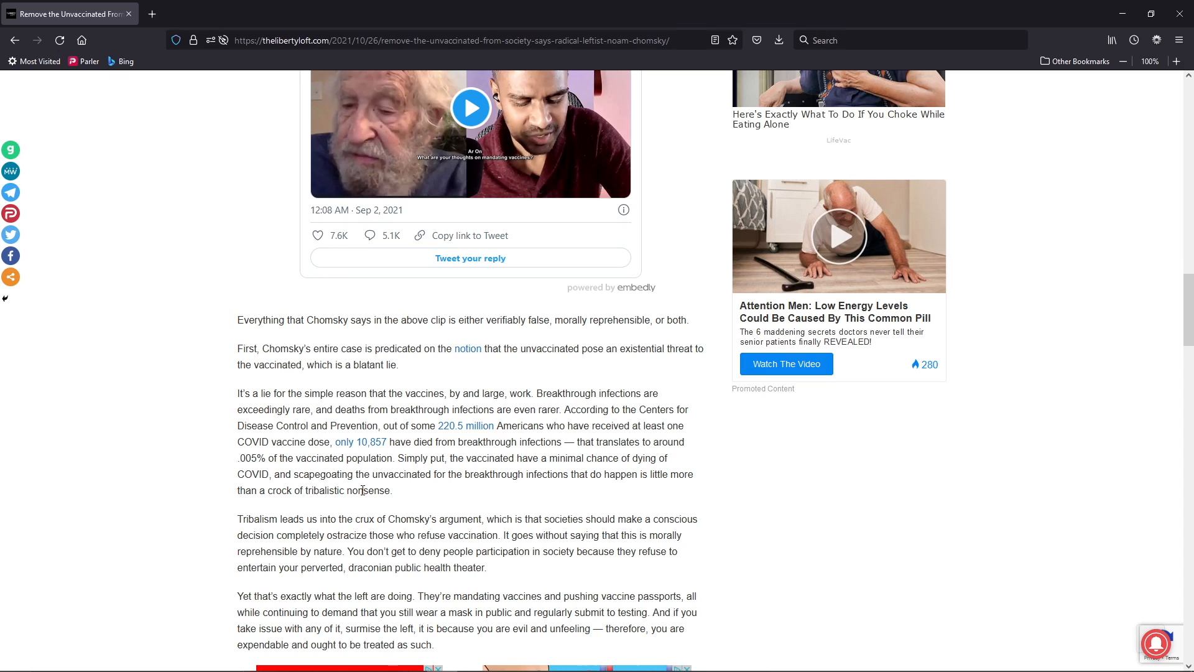
mouse_move(350, 490)
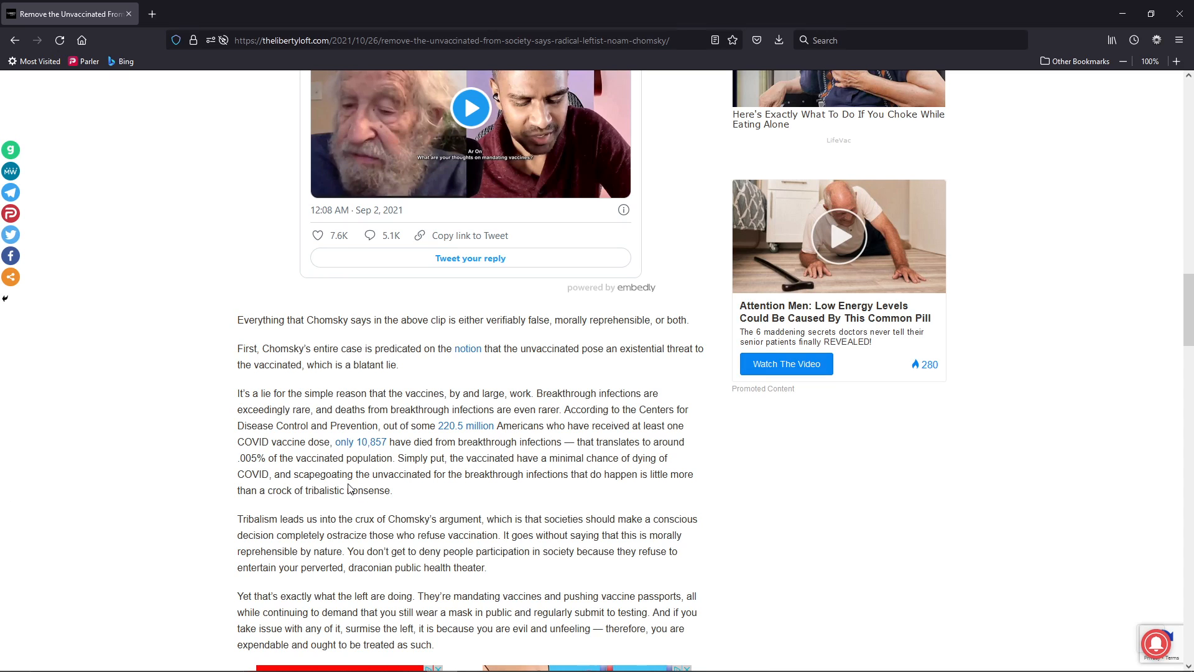
scroll(down, 3)
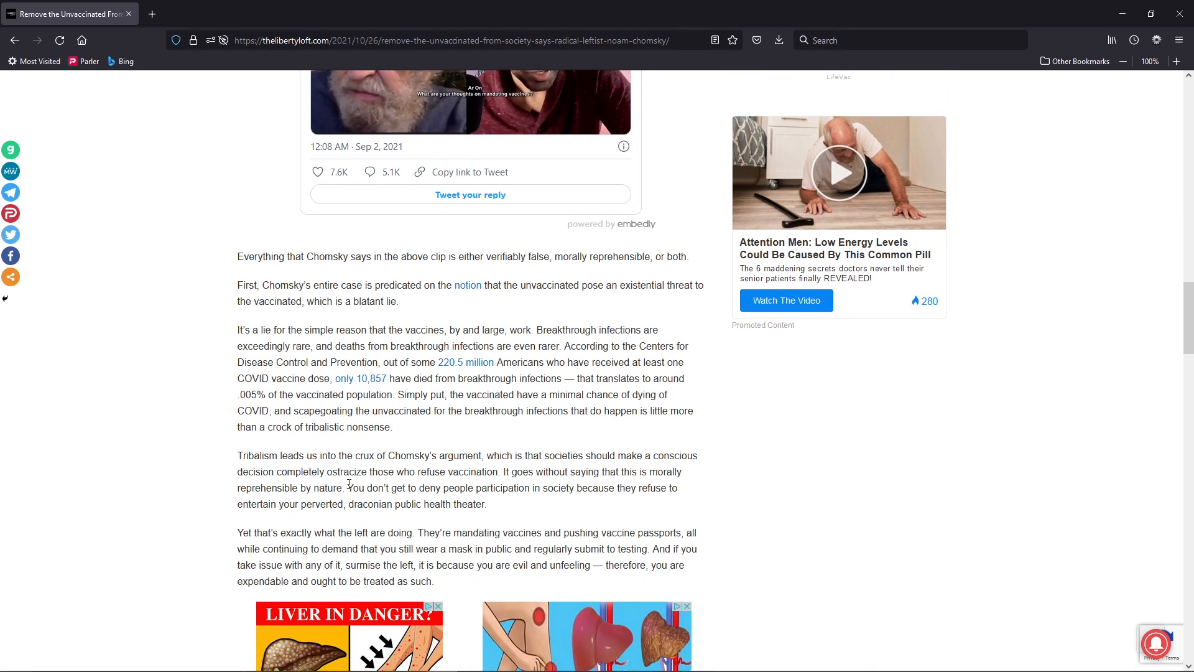
scroll(down, 3)
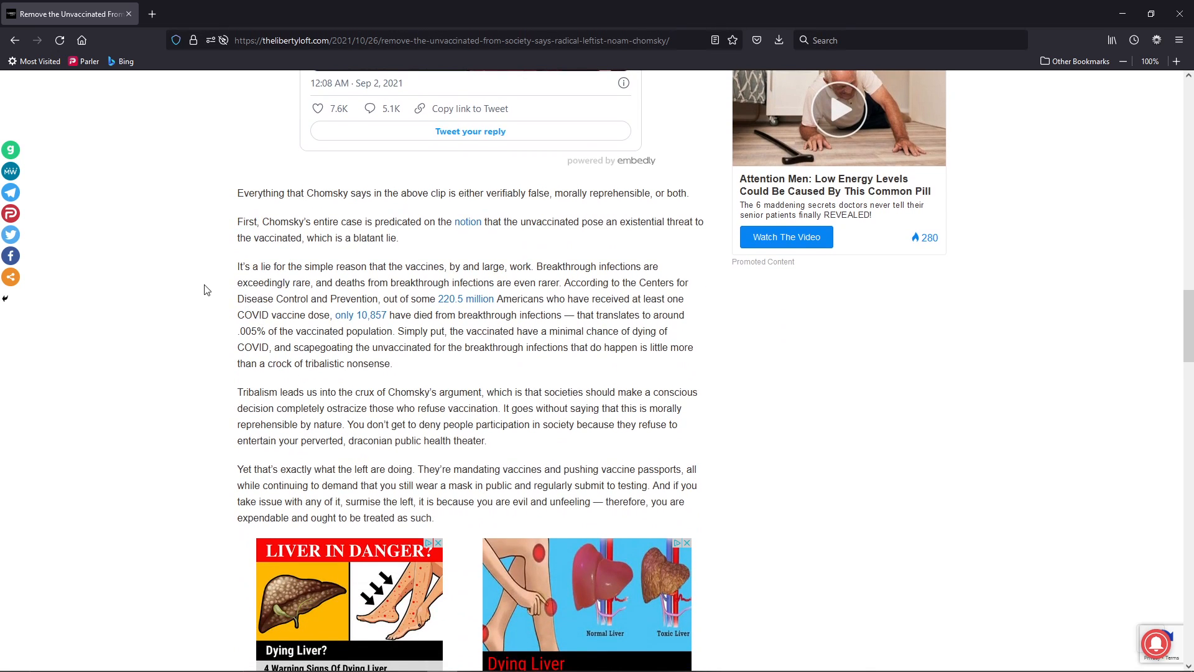
- Scroll on through the author's rebuttal to the tribalism and closing COVID-agenda paragraphs
scroll(up, 3)
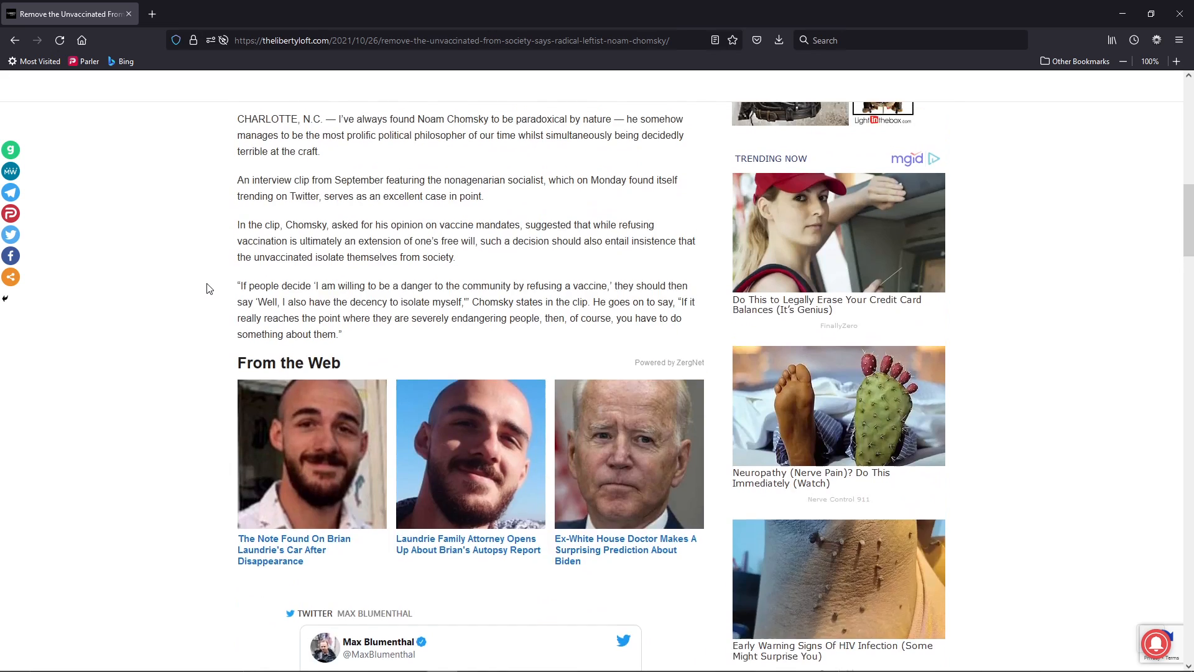
scroll(down, 3)
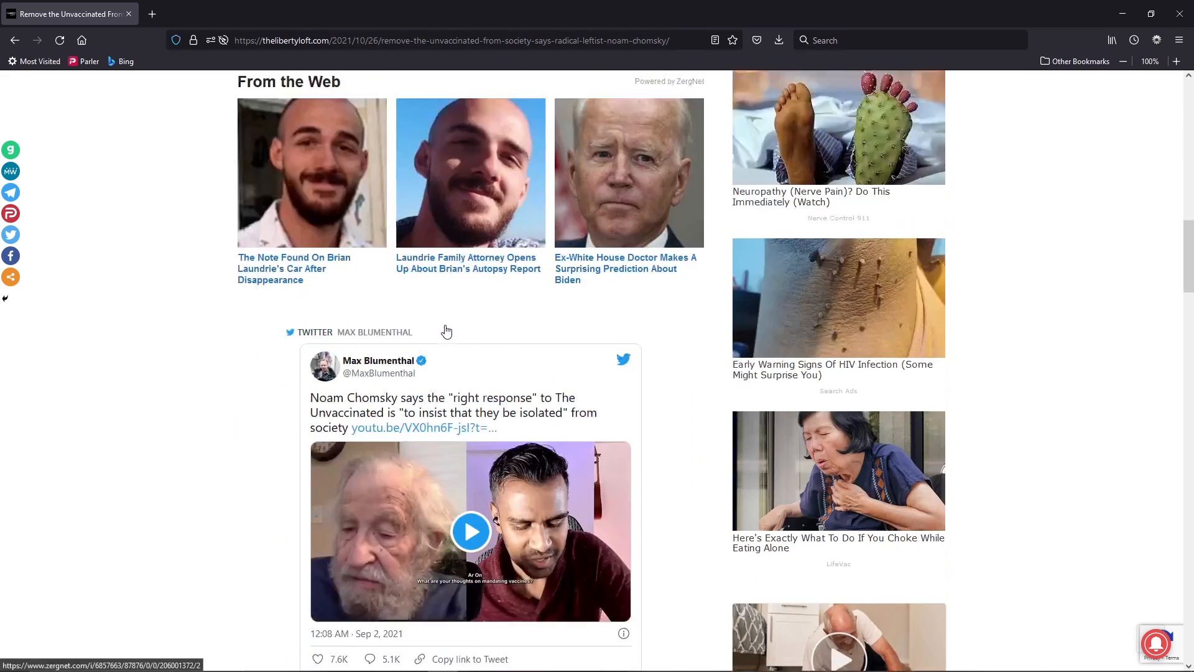
scroll(down, 3)
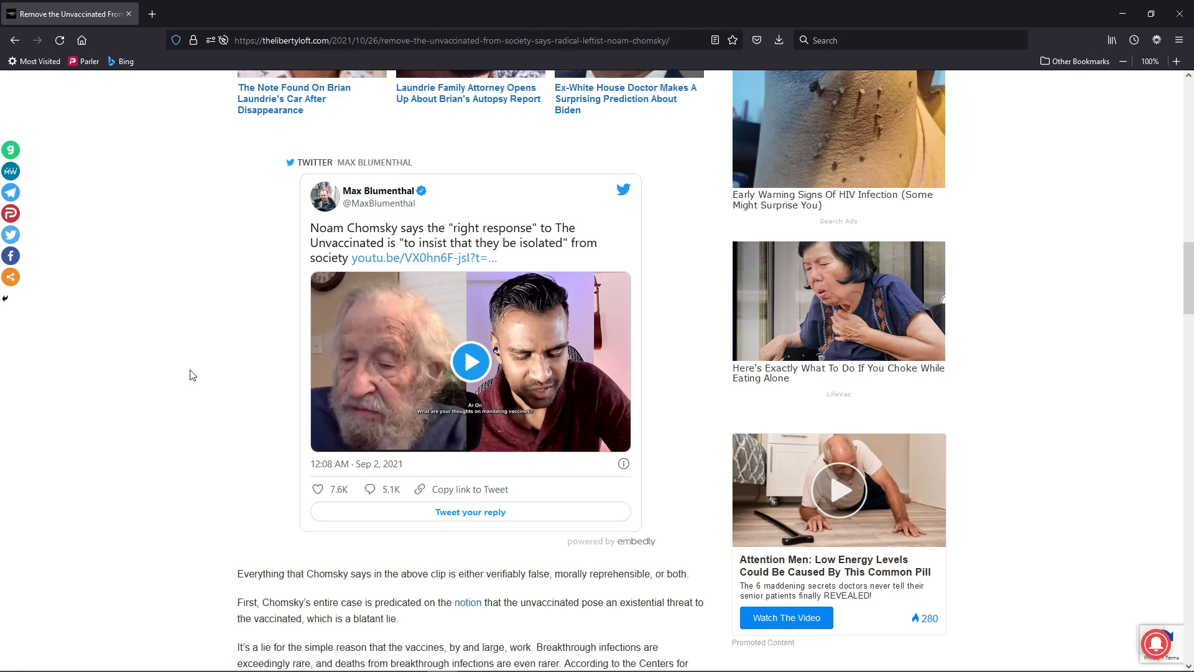
mouse_move(185, 405)
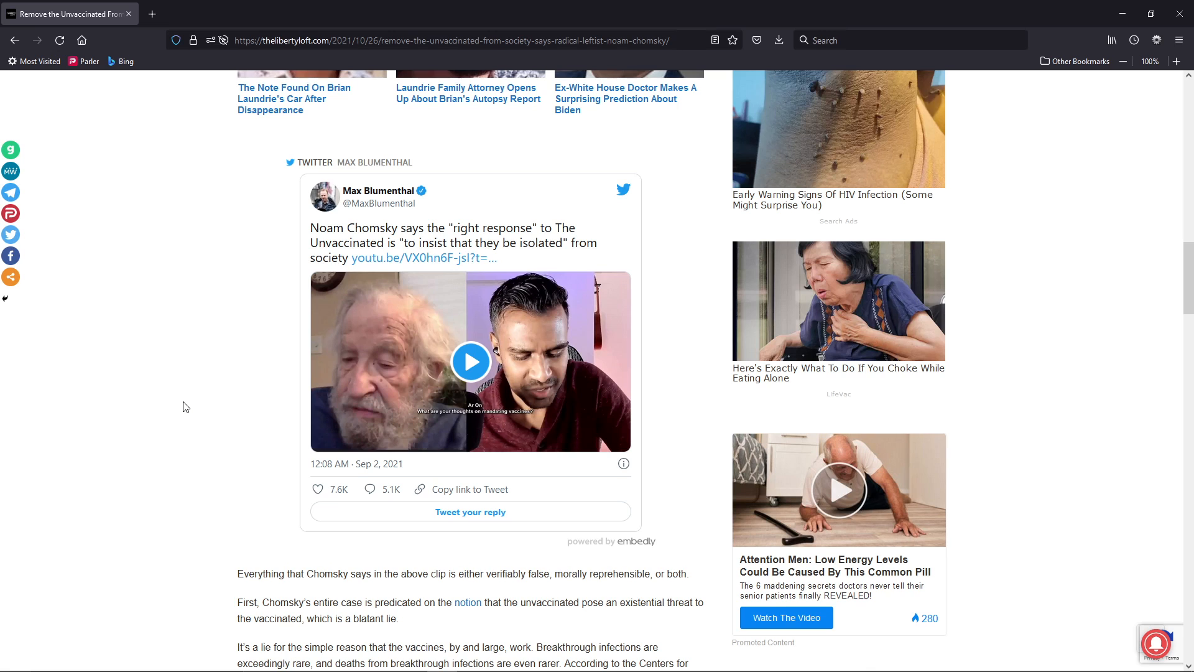
mouse_move(193, 384)
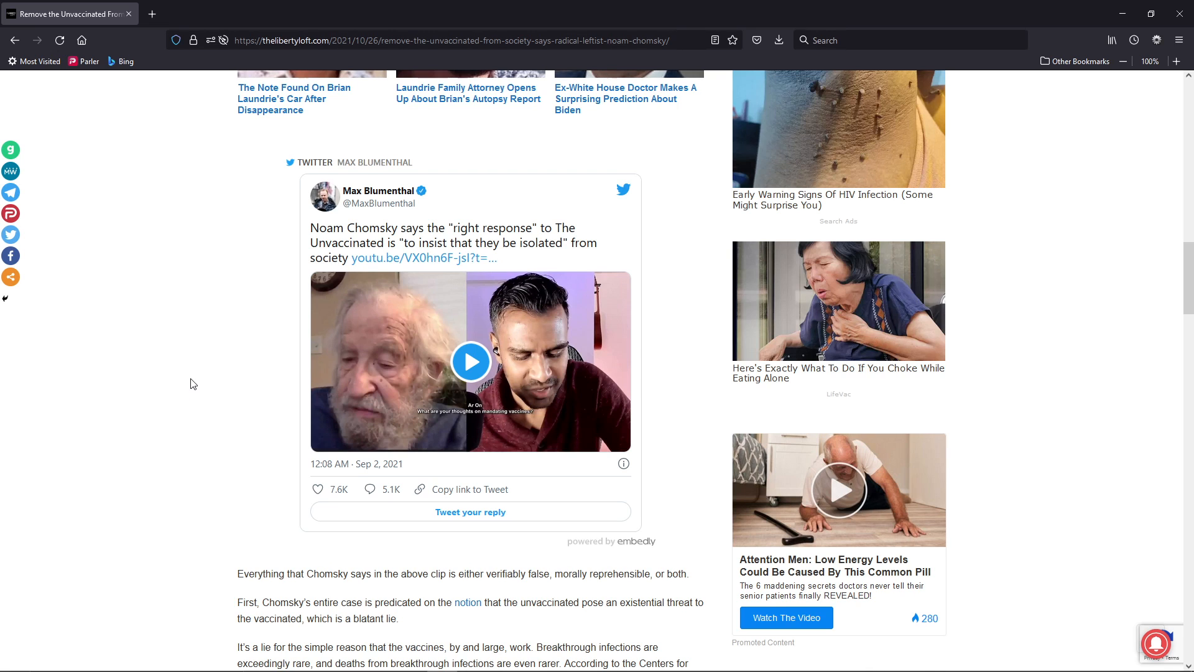
scroll(down, 3)
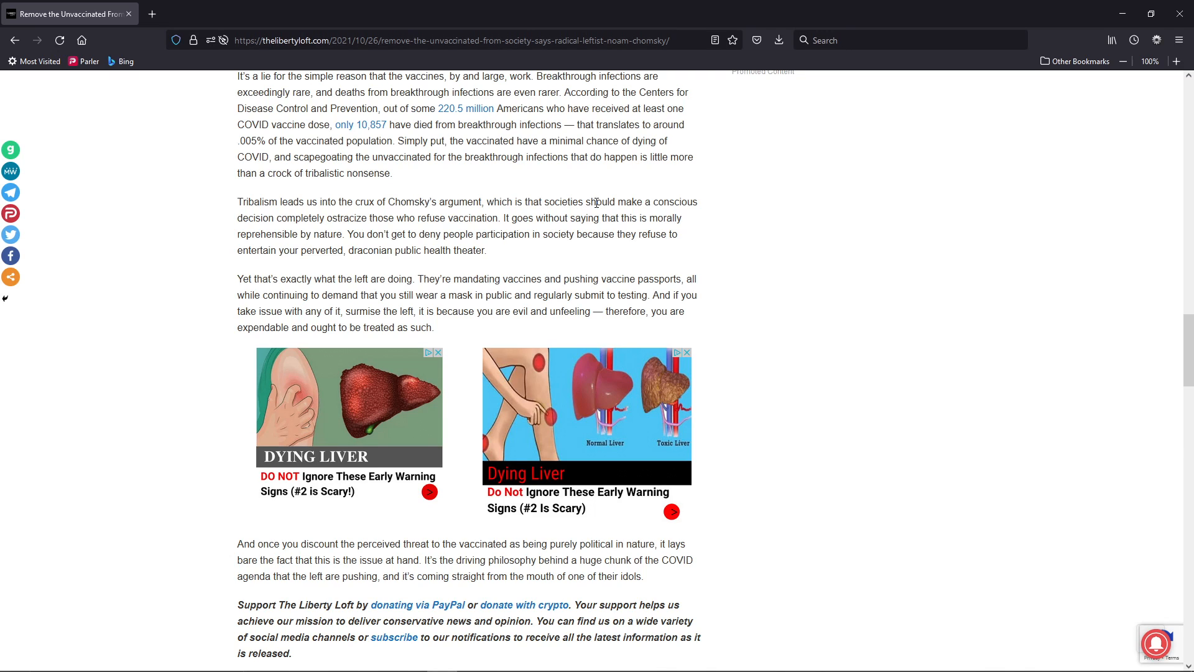
mouse_move(294, 216)
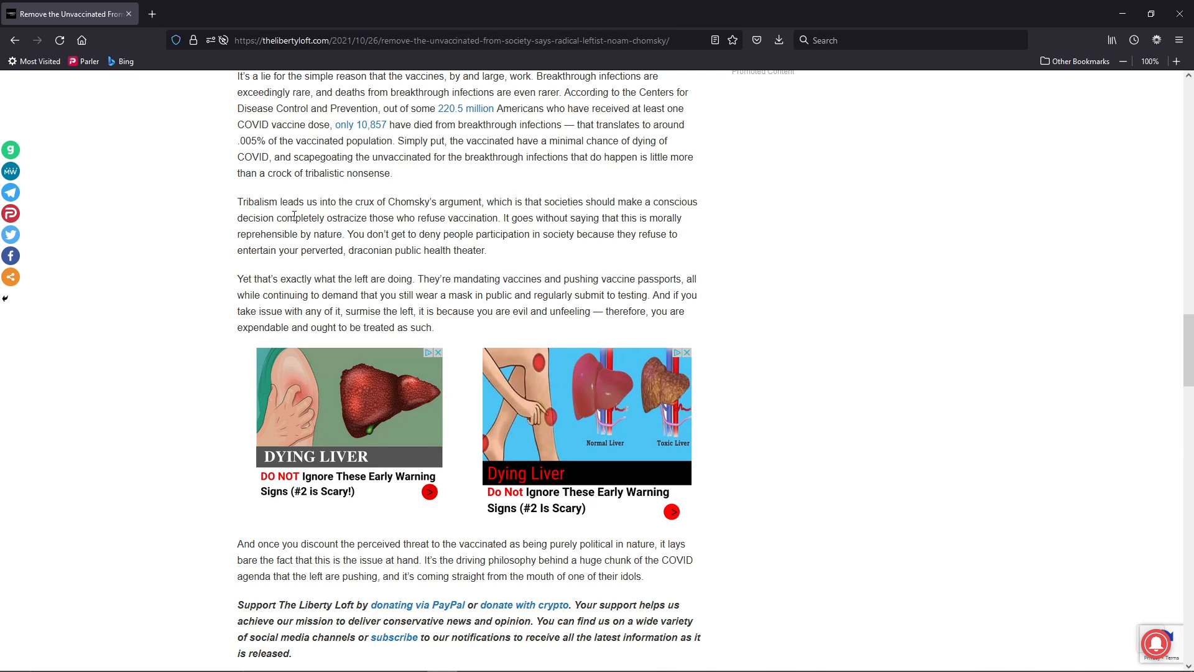
mouse_move(374, 219)
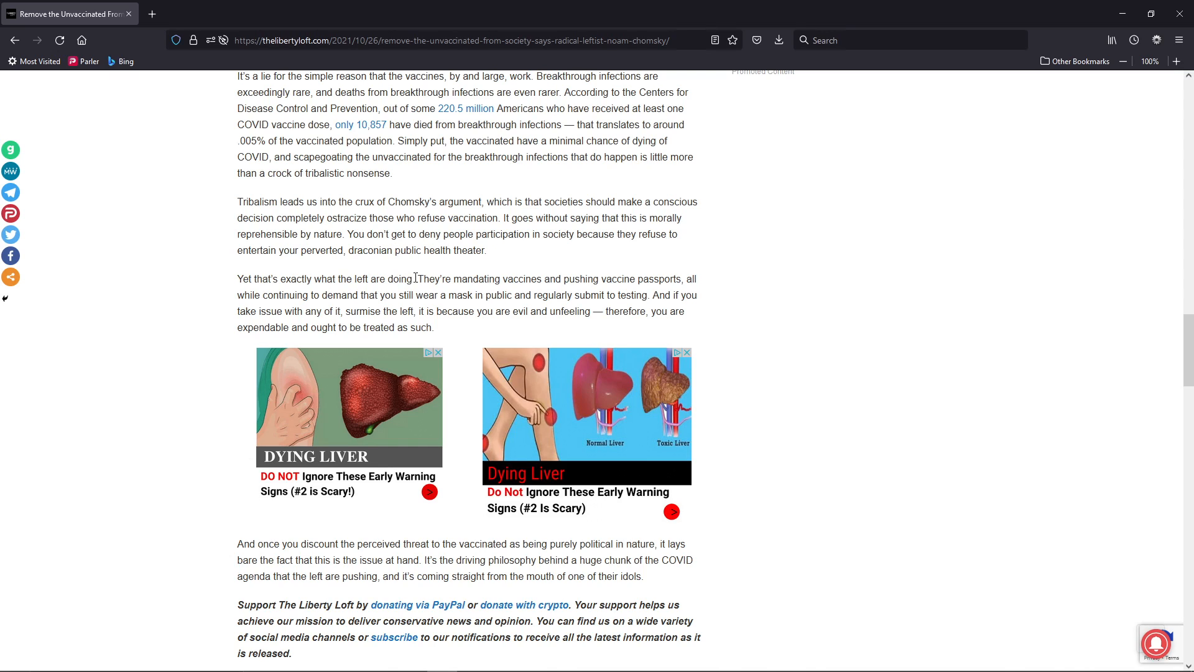
drag(417, 278, 657, 278)
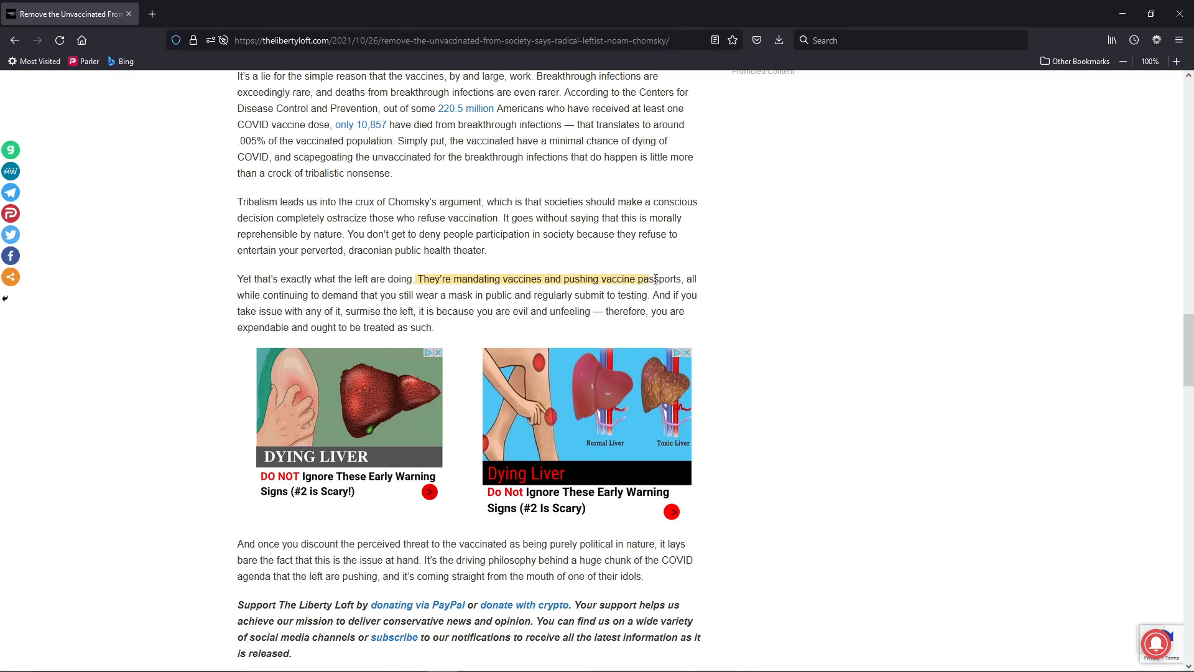
drag(655, 279, 309, 295)
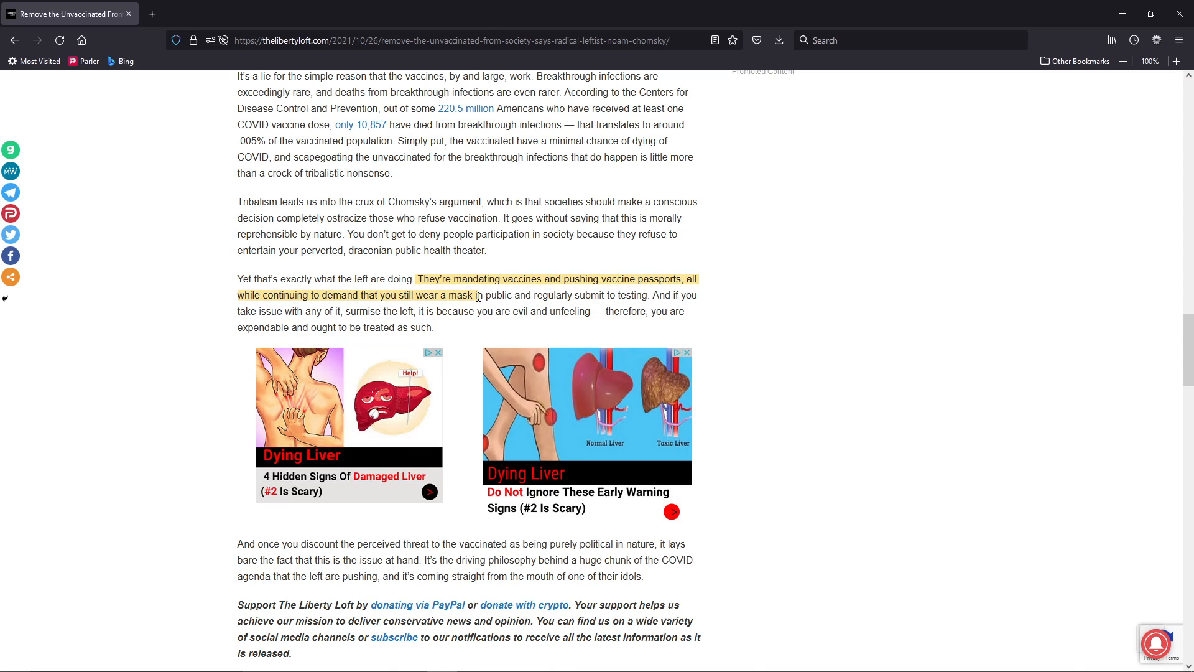
drag(474, 295, 596, 295)
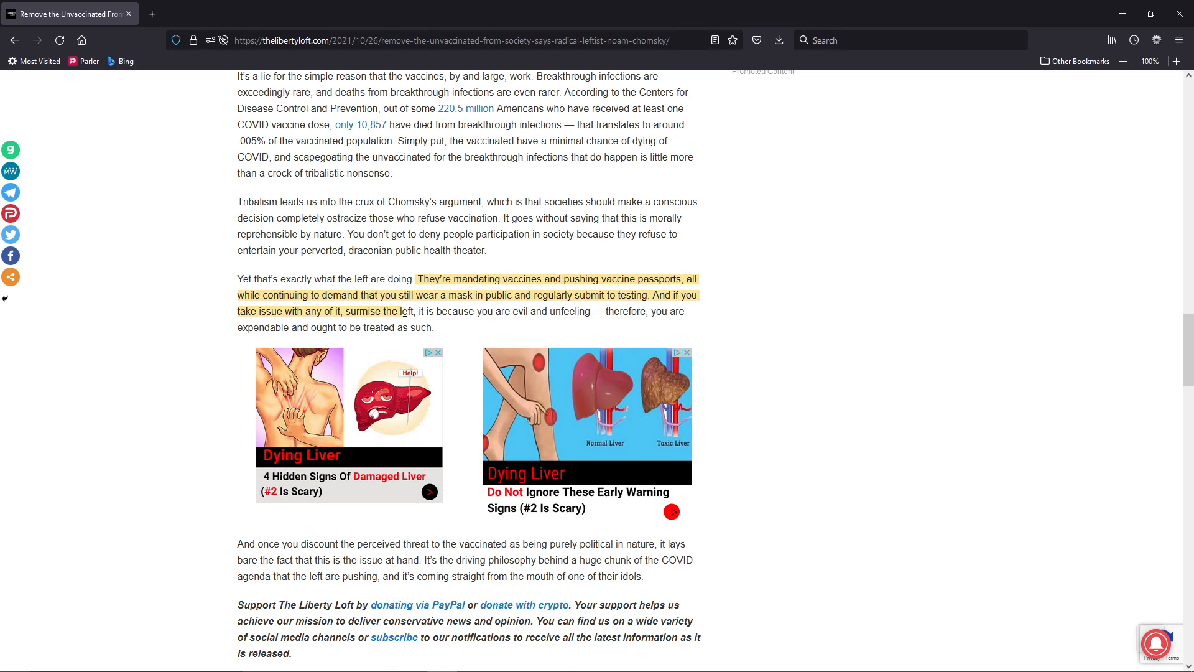
drag(404, 311, 575, 311)
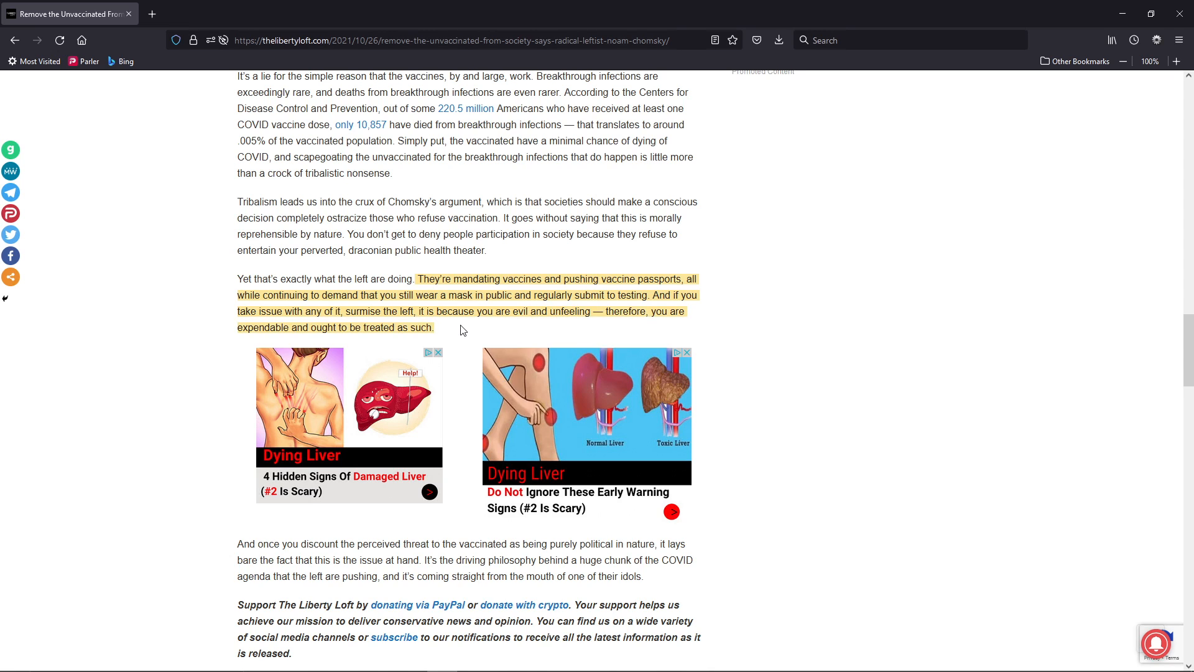
click(200, 409)
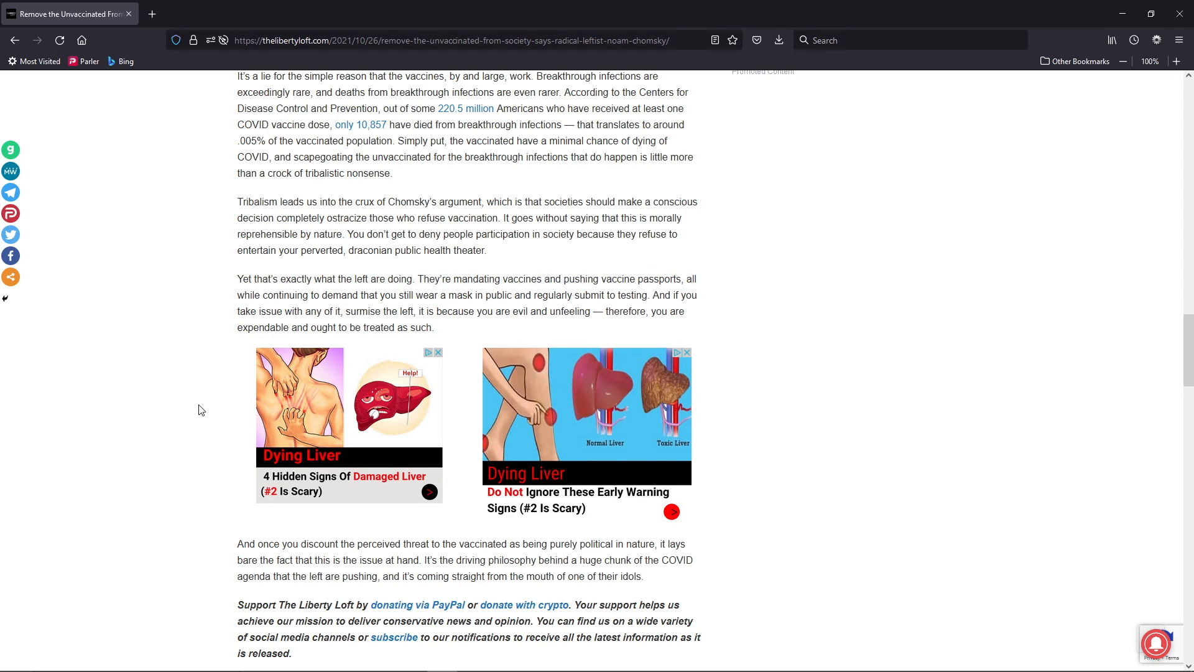
scroll(down, 3)
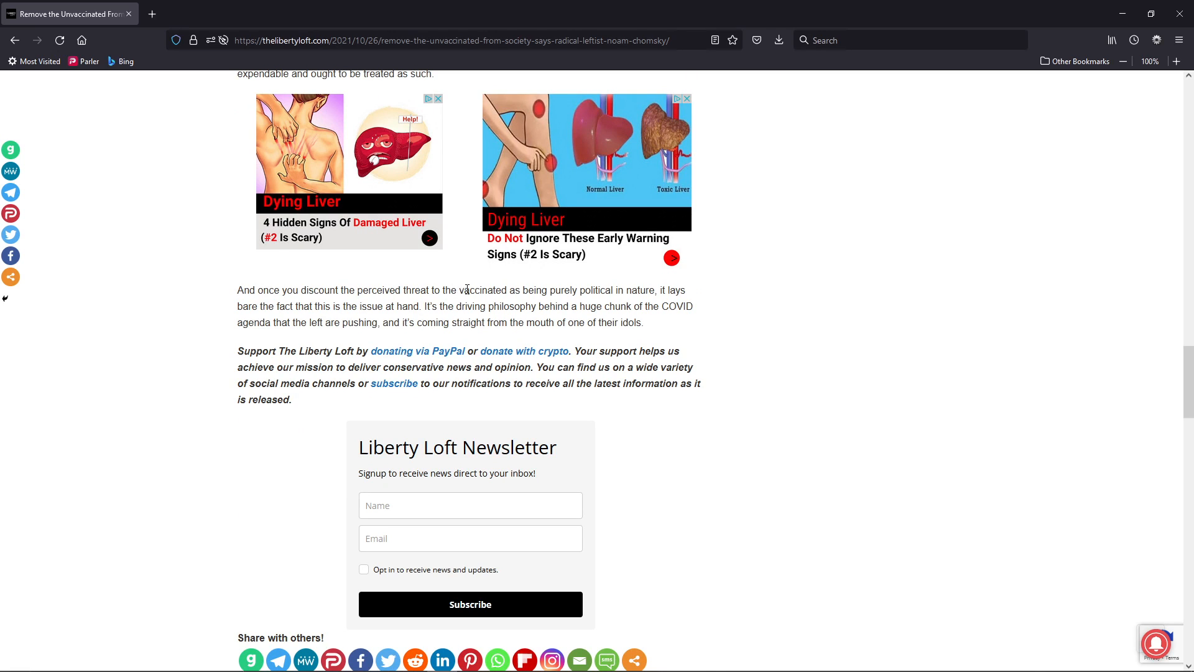
mouse_move(547, 291)
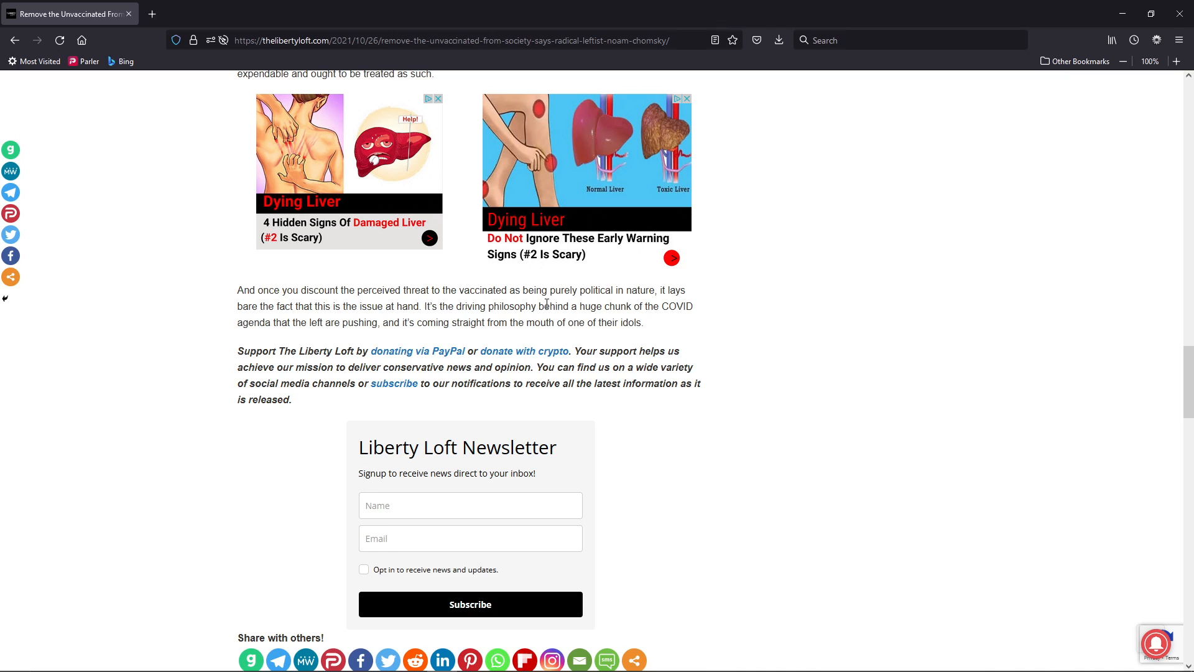
mouse_move(269, 324)
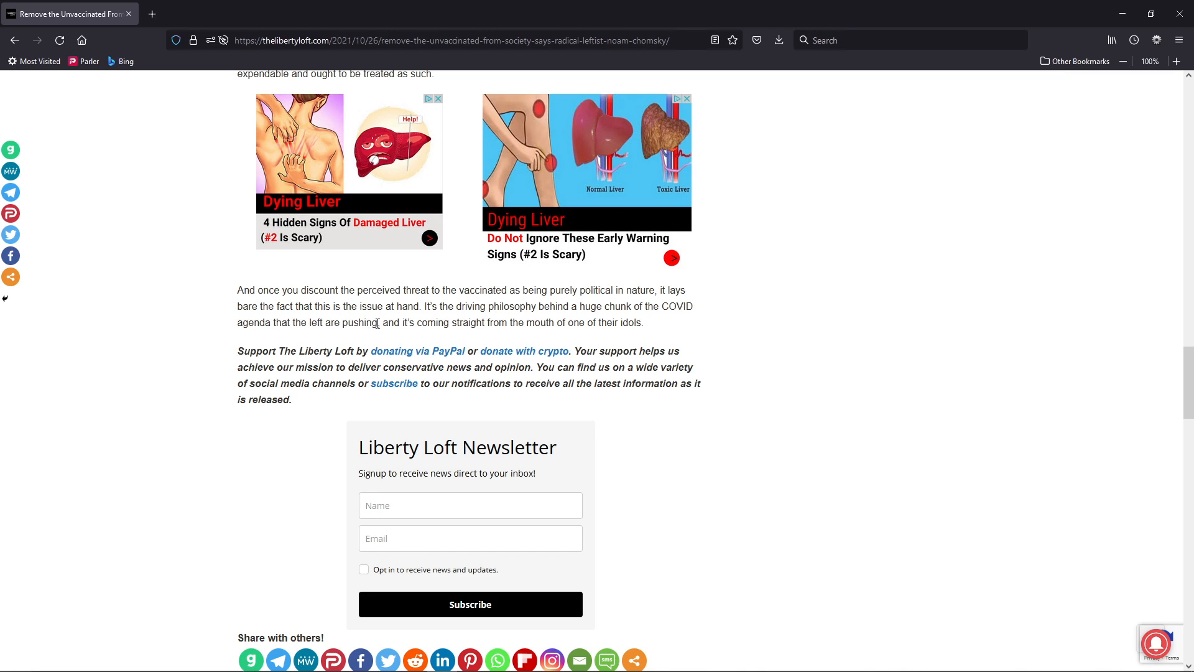
- Scroll back to the top of the article showing the headline, byline and Chomsky photo
scroll(up, 3)
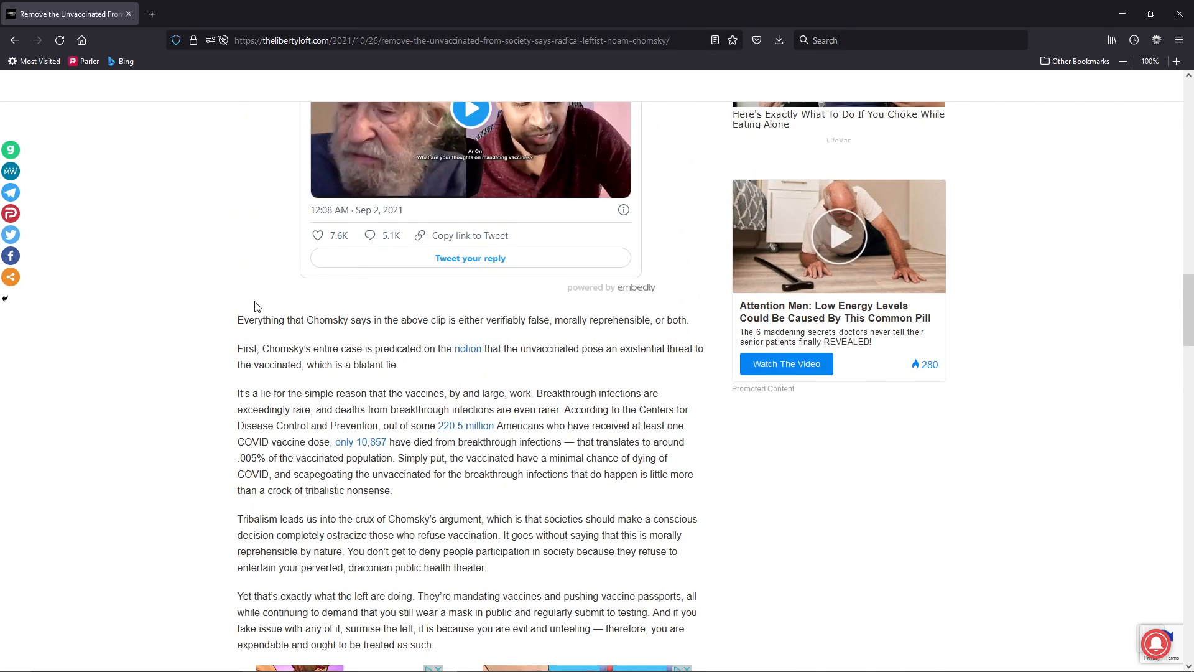
scroll(up, 3)
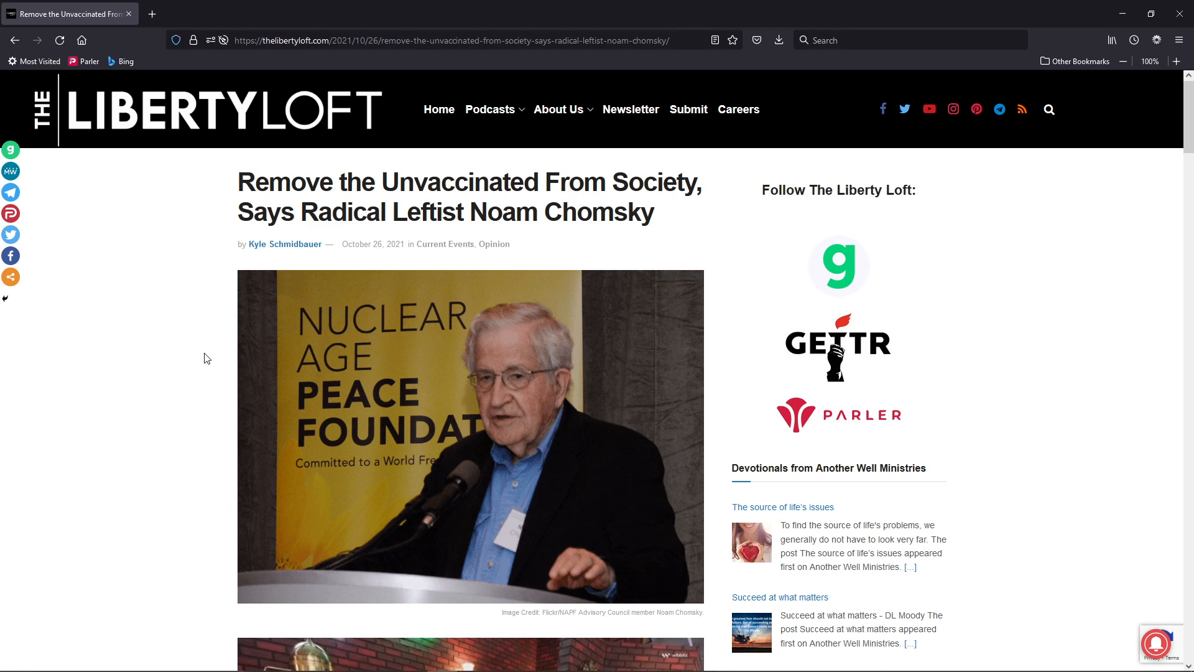
- Scroll down past the opening paragraphs and ads to the embedded Max Blumenthal tweet again
scroll(down, 3)
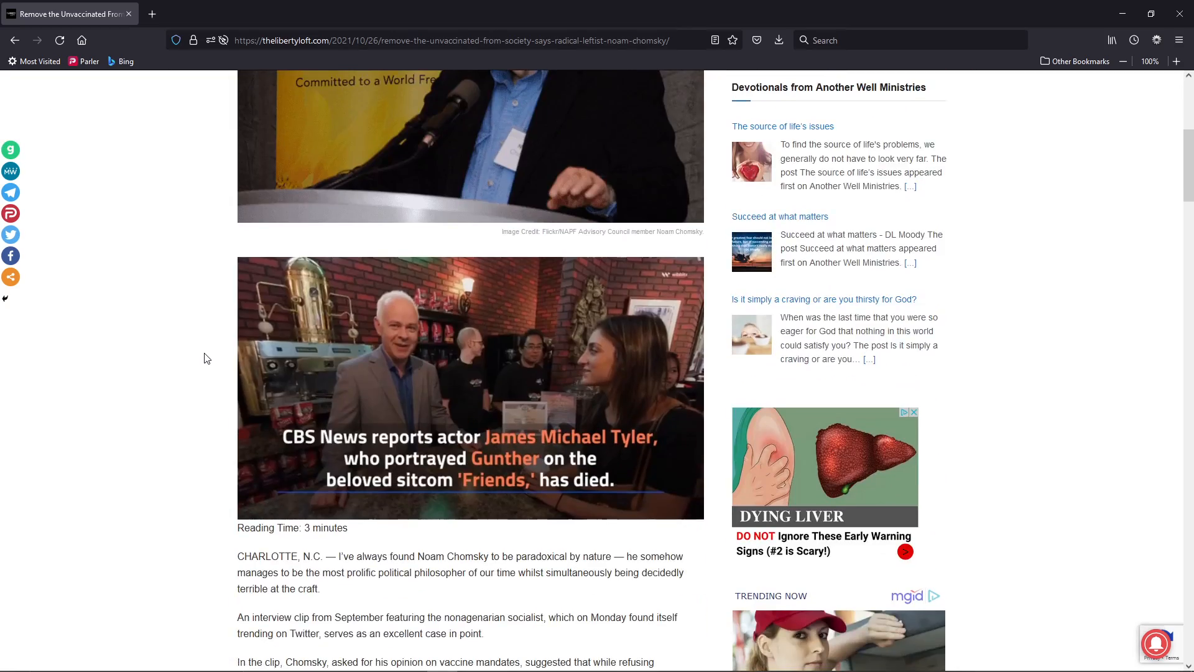
scroll(down, 3)
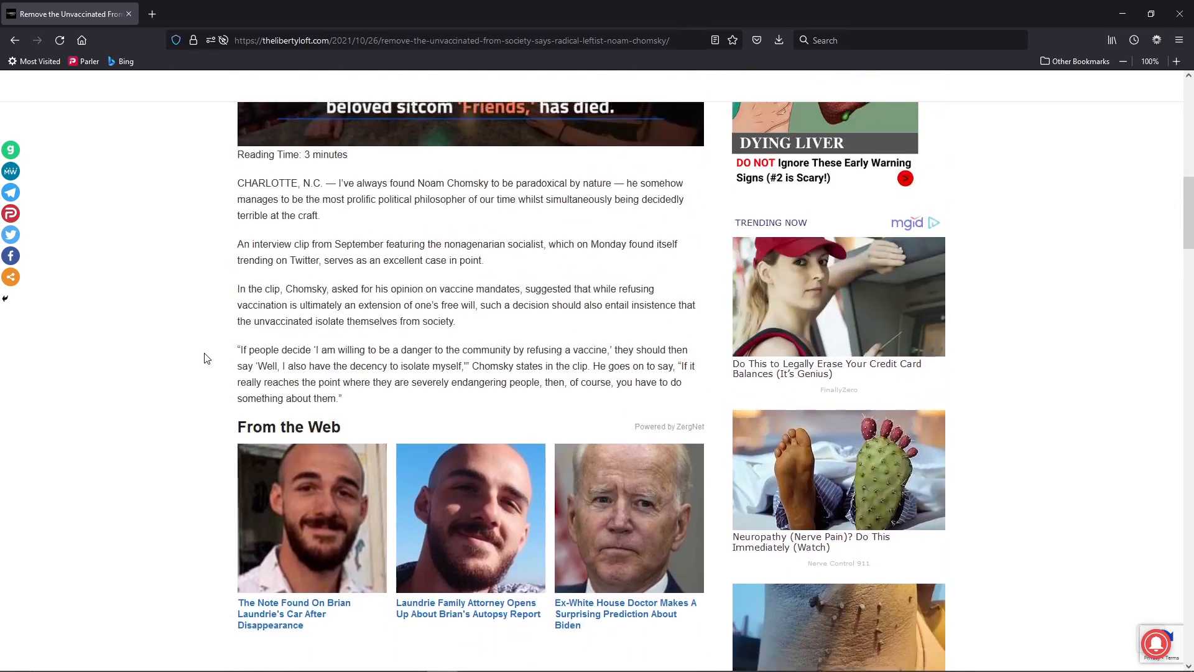
scroll(down, 3)
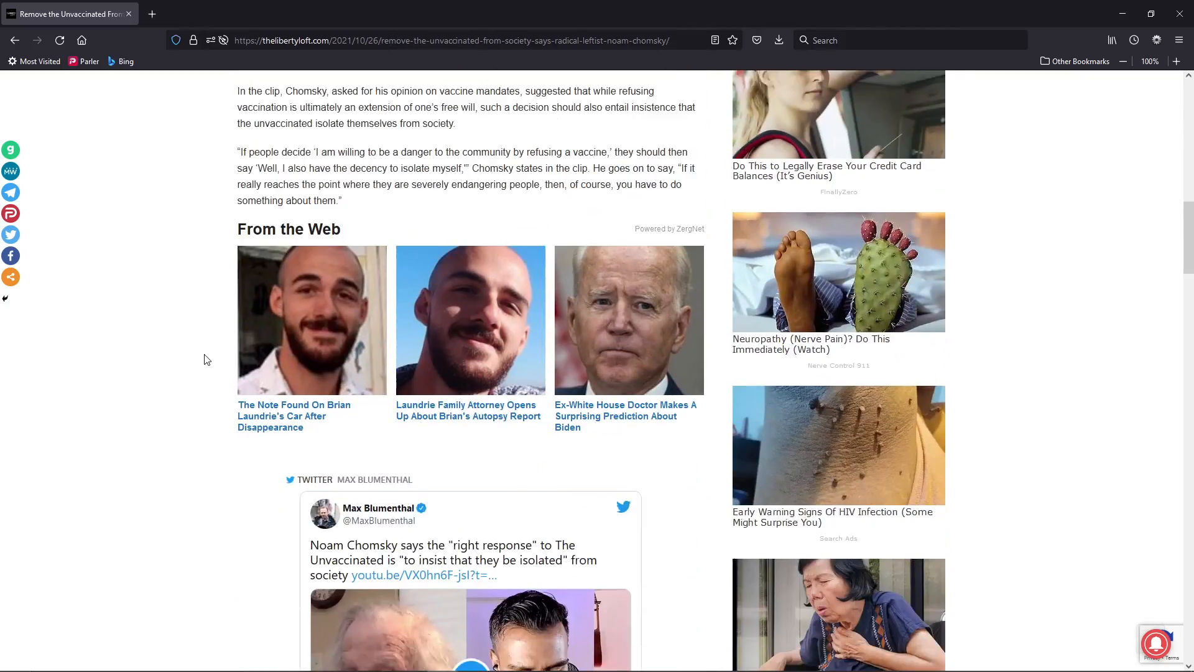
scroll(down, 3)
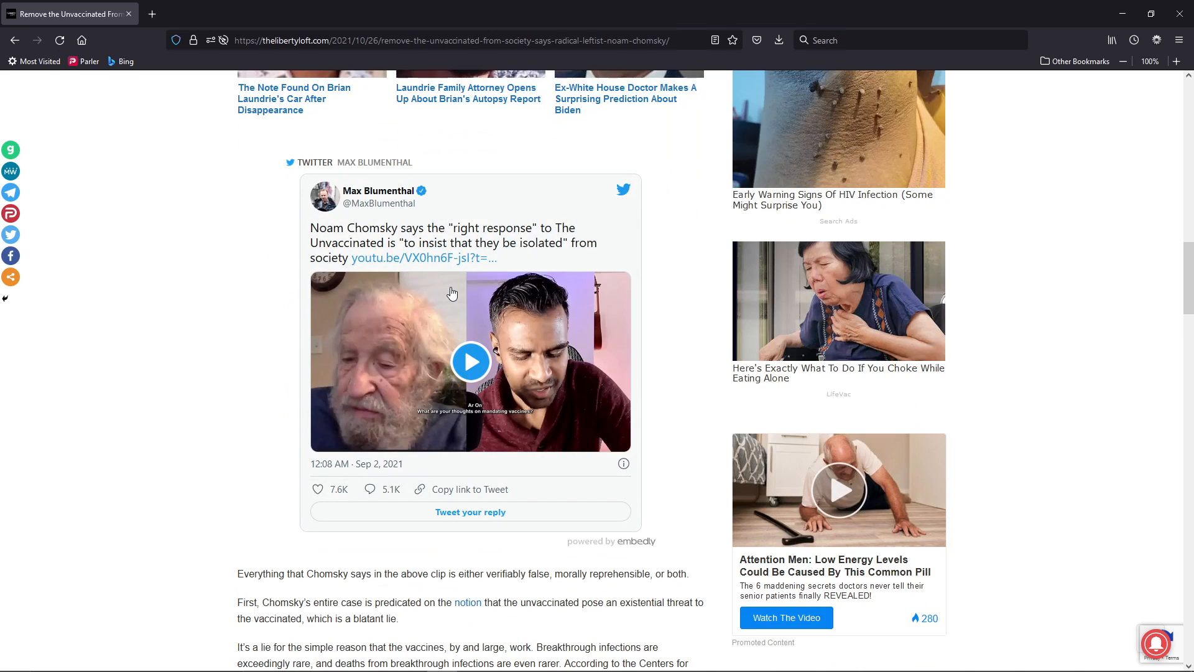
mouse_move(345, 251)
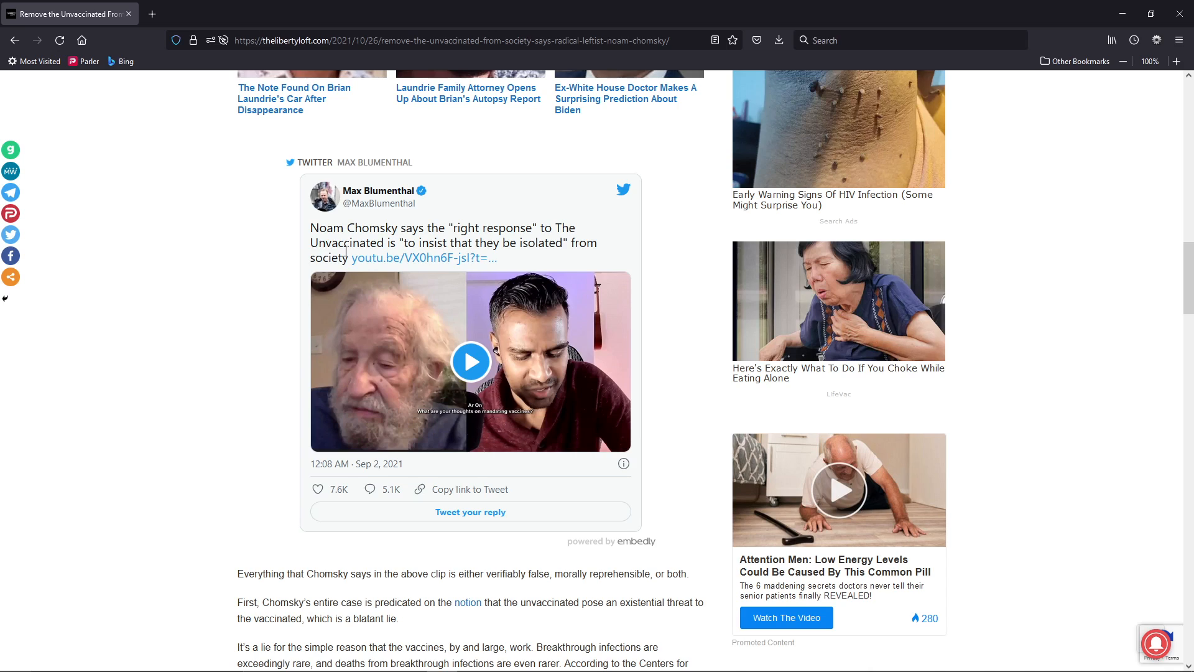